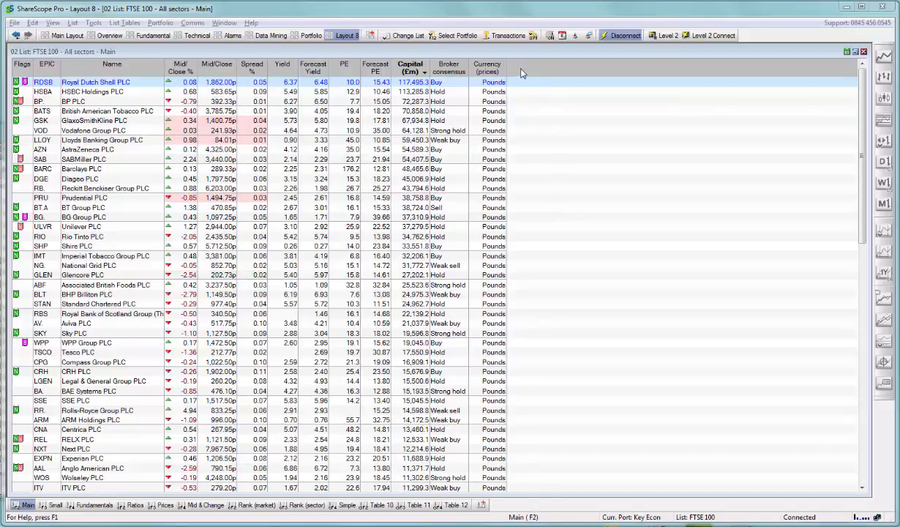
From the FTSE 100 list's column header menu, choose Add ShareScript column to list available scripts
right_click(522, 71)
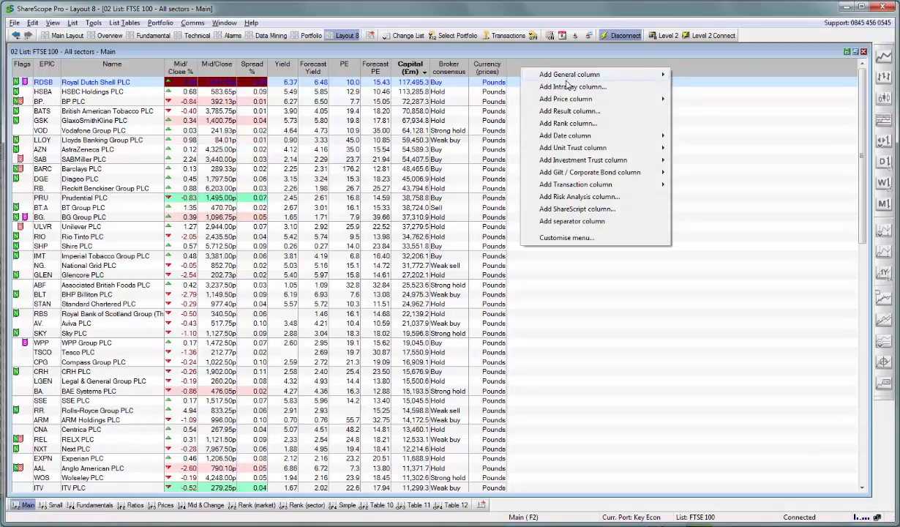
mouse_move(577, 208)
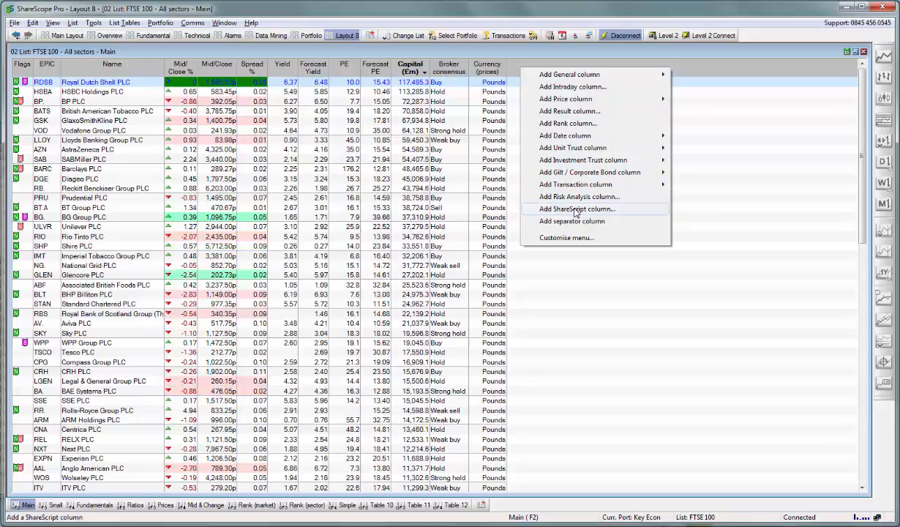
left_click(577, 208)
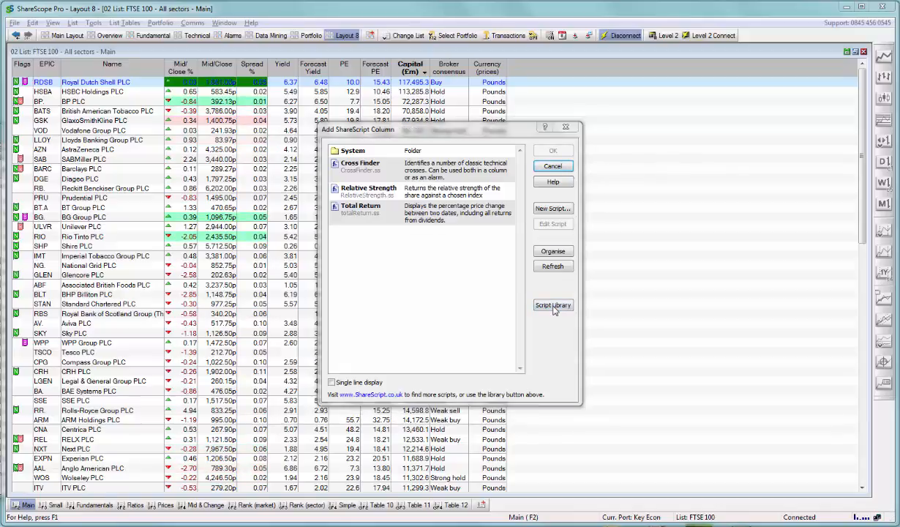
Open the online Script Library and search it for 'eps' to find EPS-related column scripts
left_click(552, 306)
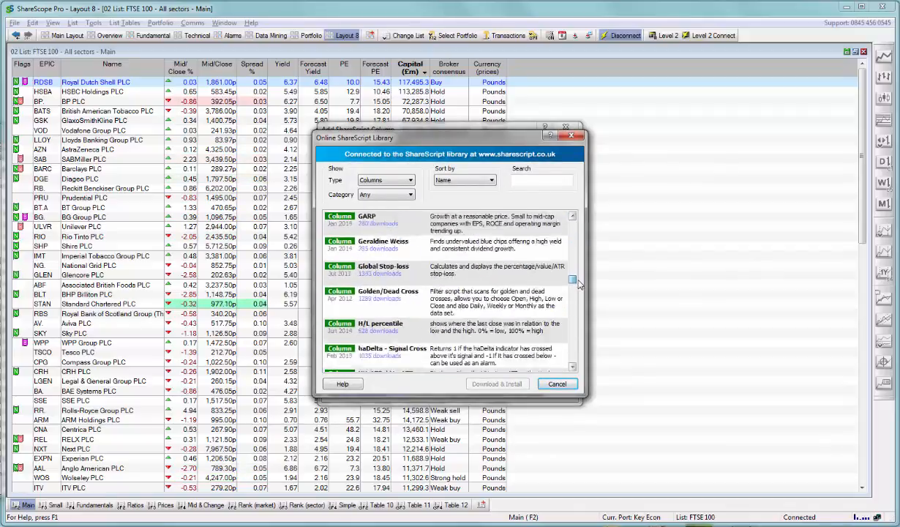
scroll("down", 3)
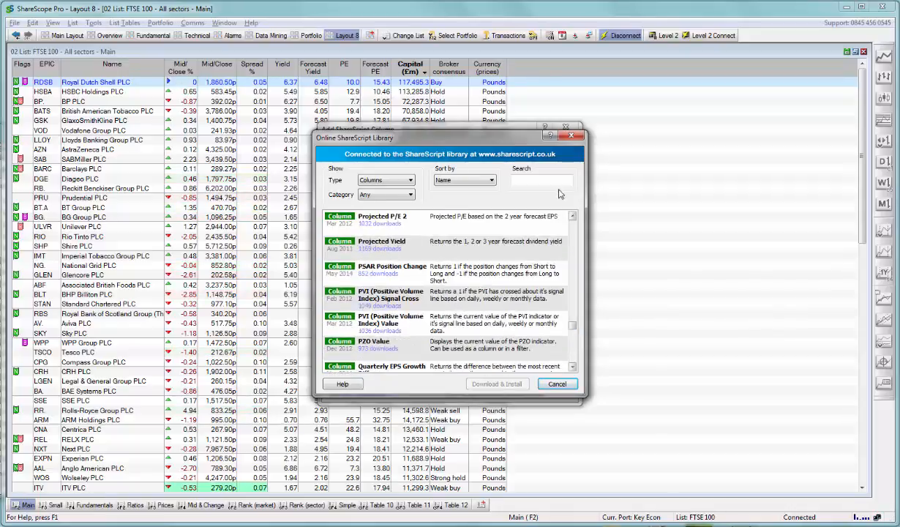
left_click(542, 181)
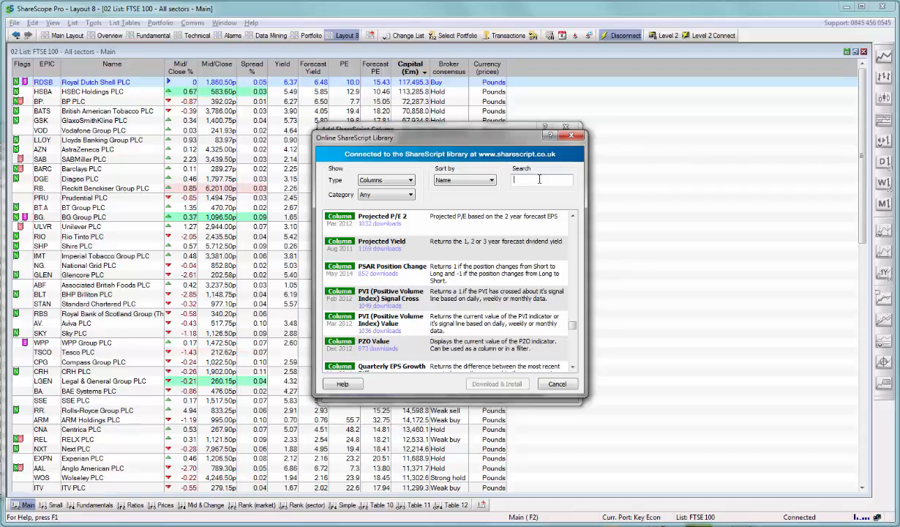
type("eps")
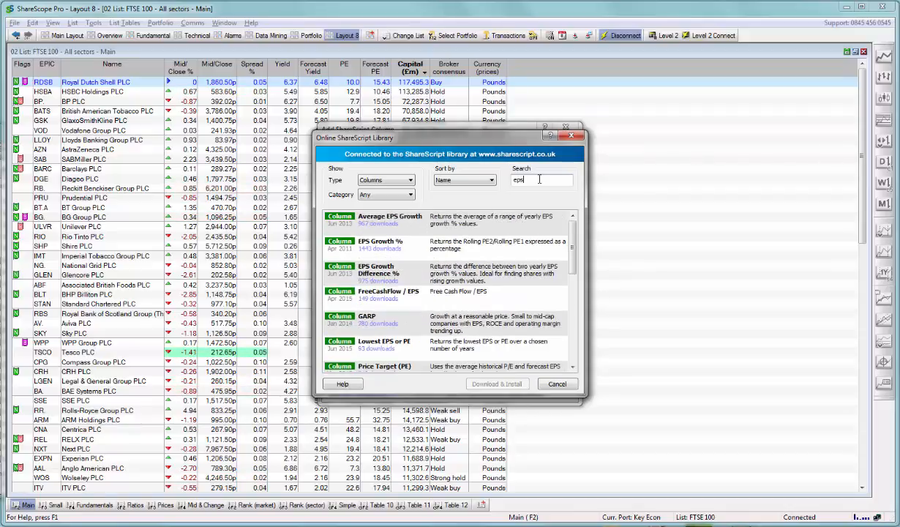
scroll("down", 3)
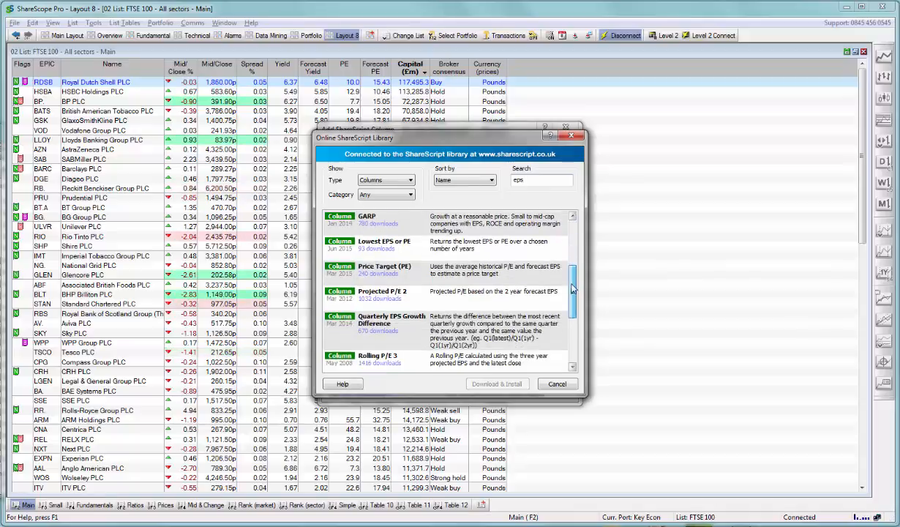
scroll("down", 3)
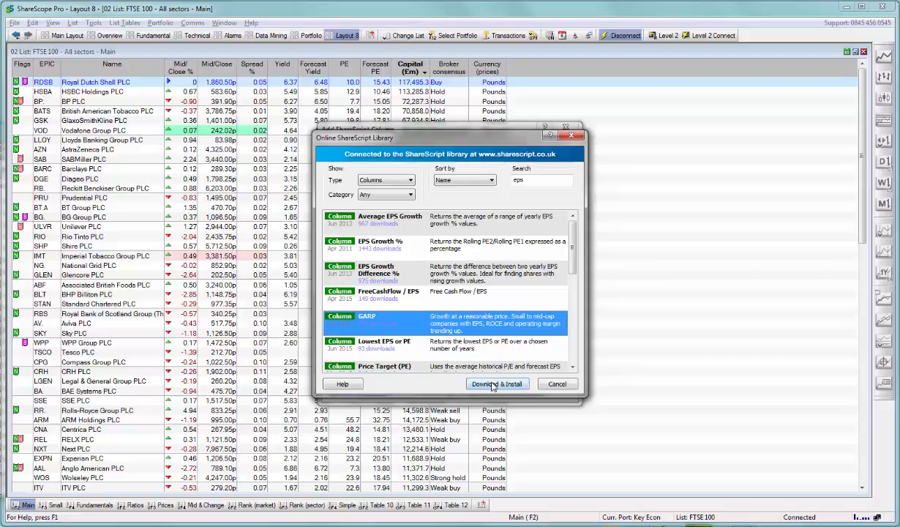
Download and install GARP with its default filter criteria, then sort the FTSE 100 list by GARP score
left_click(498, 383)
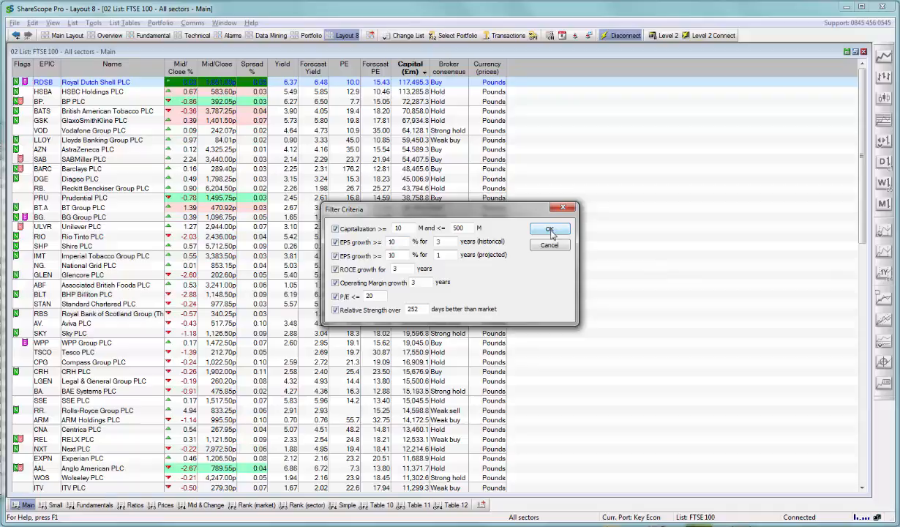
left_click(550, 228)
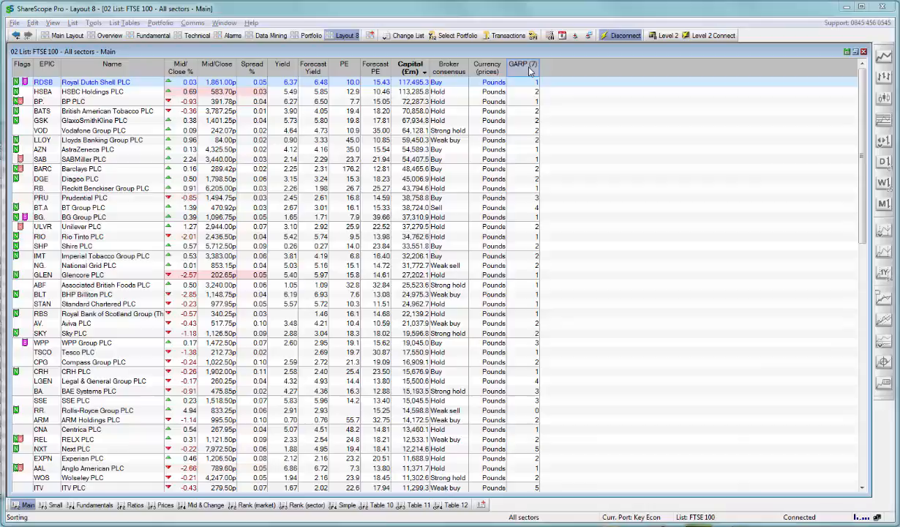
left_click(520, 68)
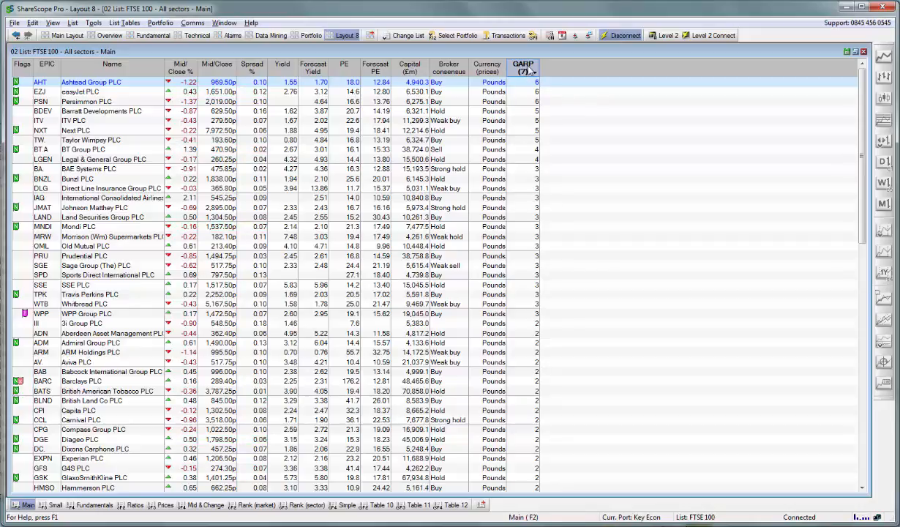
Review the GARP column's filter criteria via Edit column and leave them unchanged
right_click(522, 65)
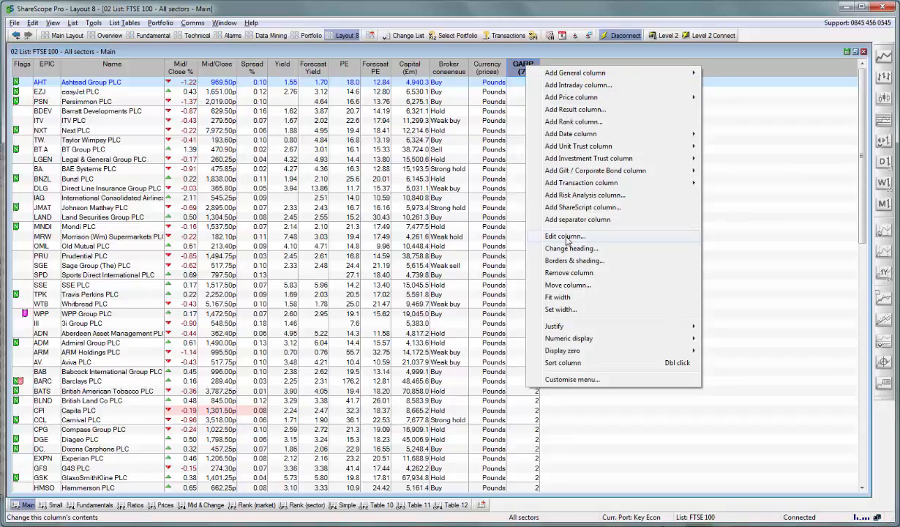
left_click(565, 236)
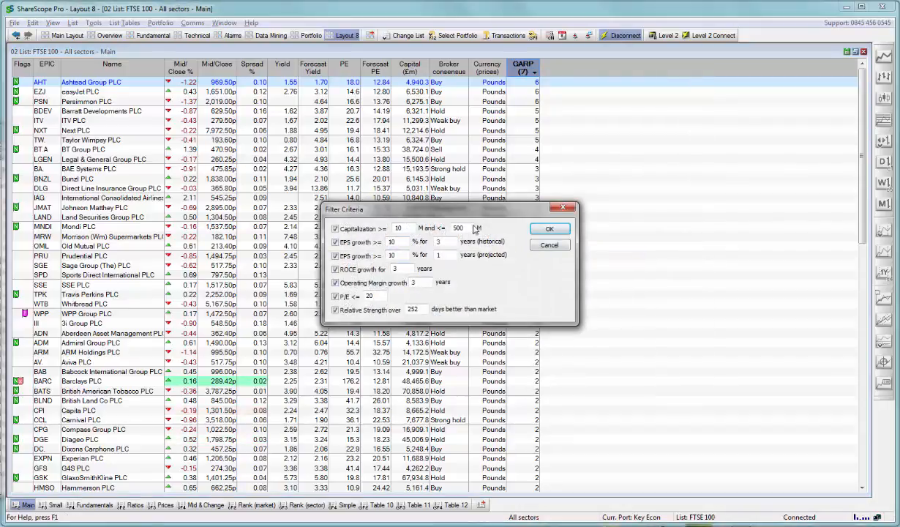
left_click(549, 228)
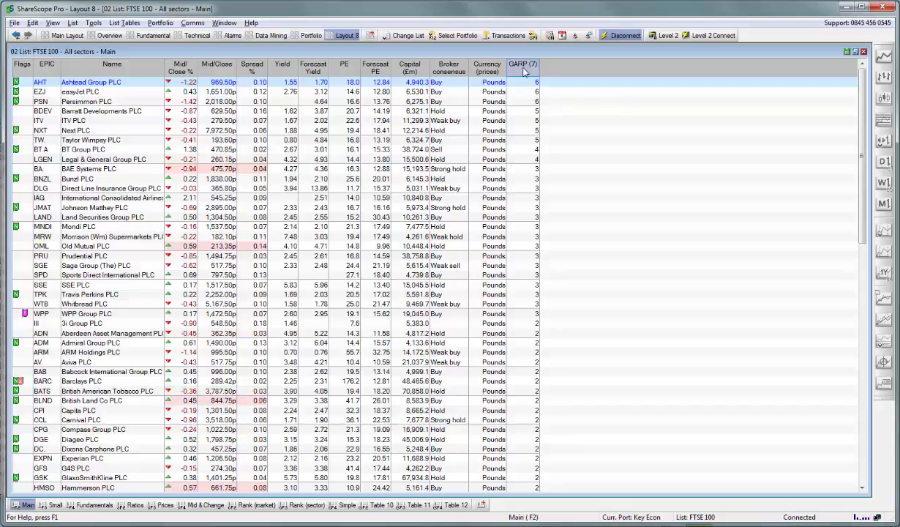
Remove the GARP column from the list and open Sage Group's price chart
right_click(523, 64)
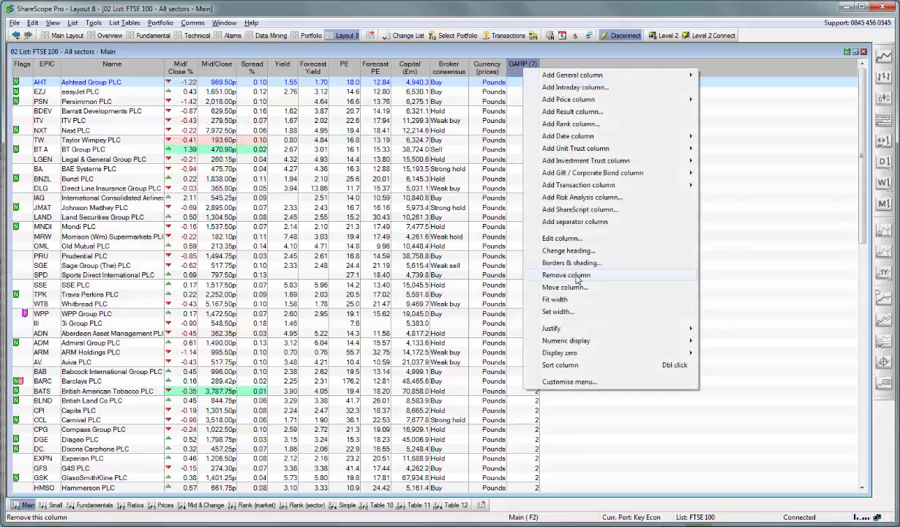
left_click(565, 276)
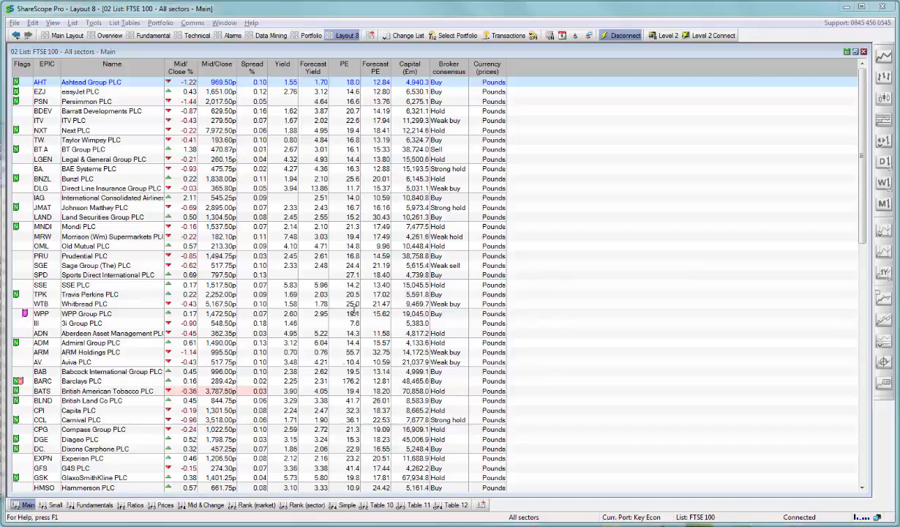
left_click(95, 265)
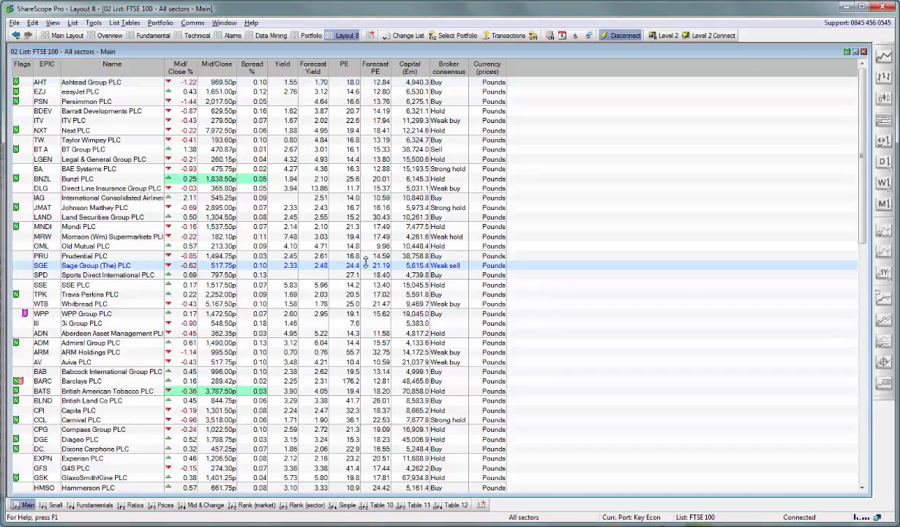
double_click(95, 265)
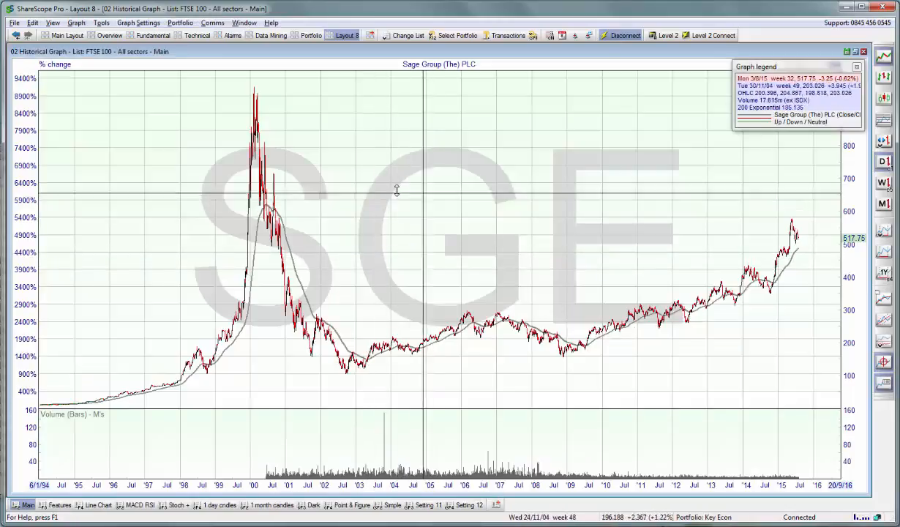
mouse_move(386, 183)
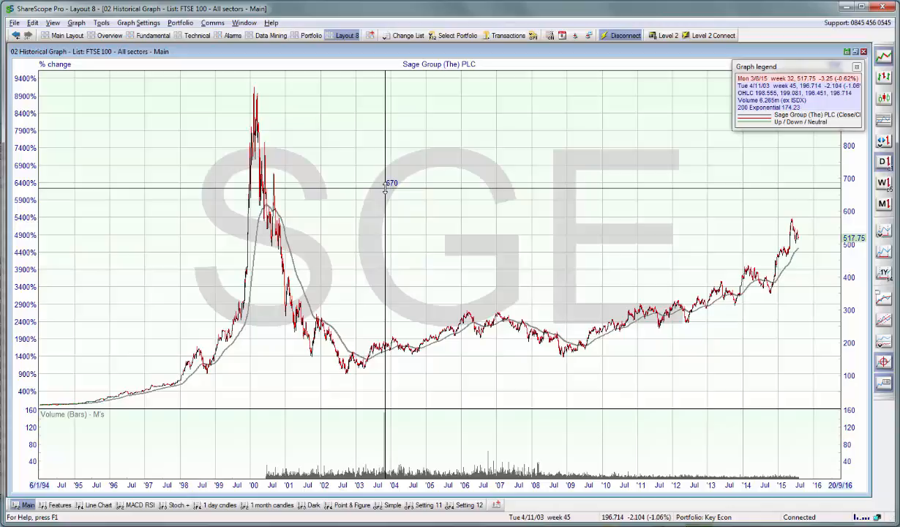
mouse_move(378, 178)
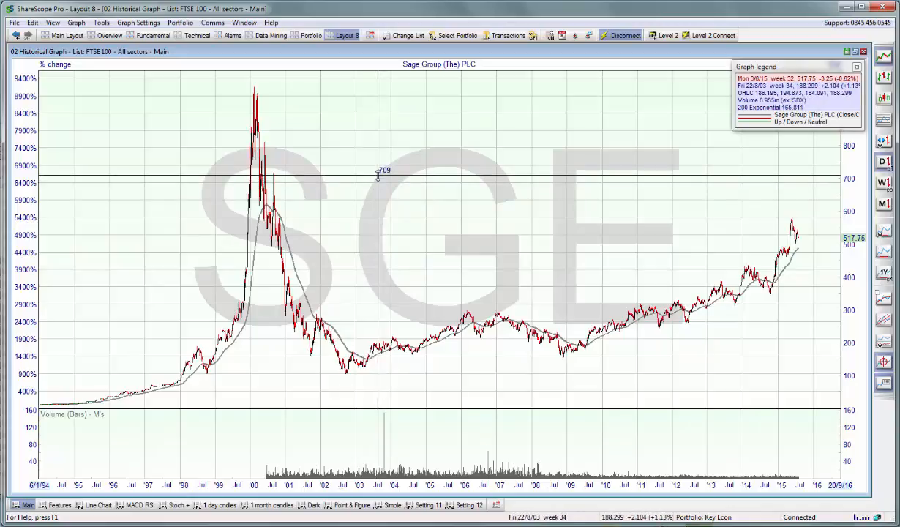
From the chart's Add Indicator menu, bring up the Add ShareScript Indicator dialog
right_click(378, 176)
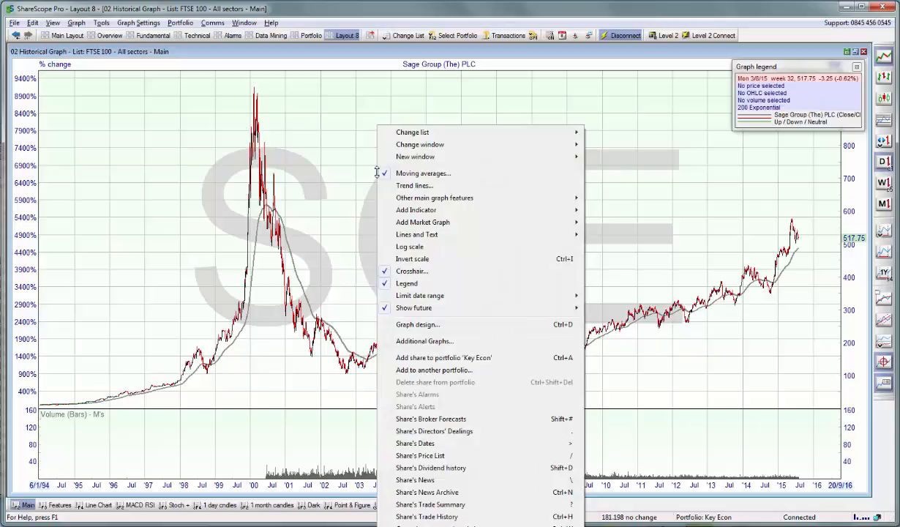
mouse_move(445, 210)
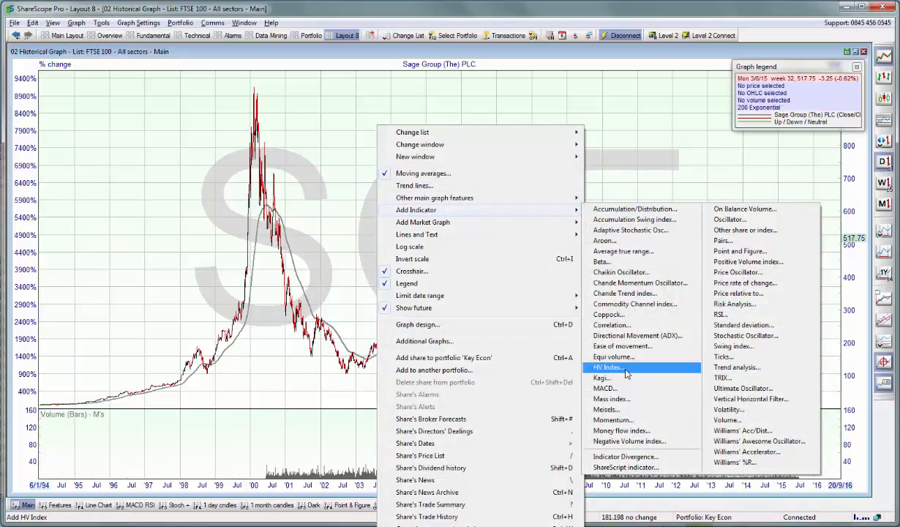
mouse_move(625, 467)
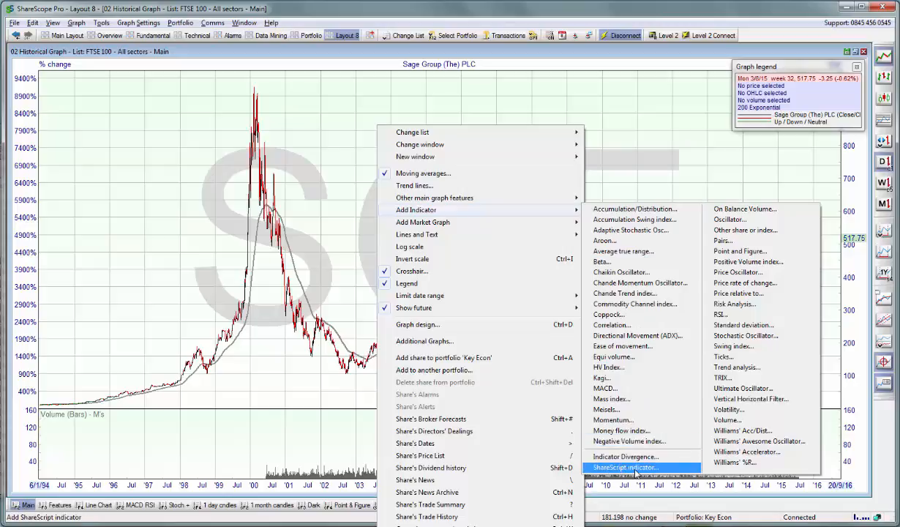
left_click(624, 467)
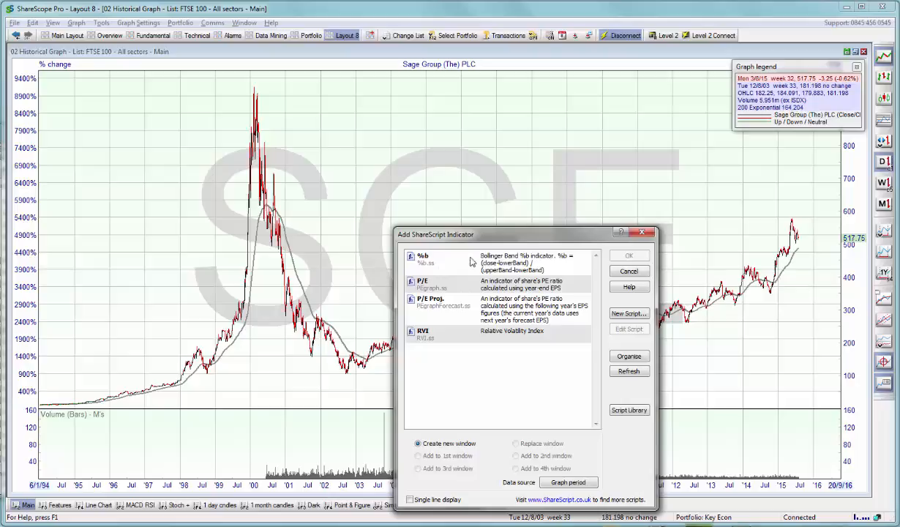
mouse_move(518, 338)
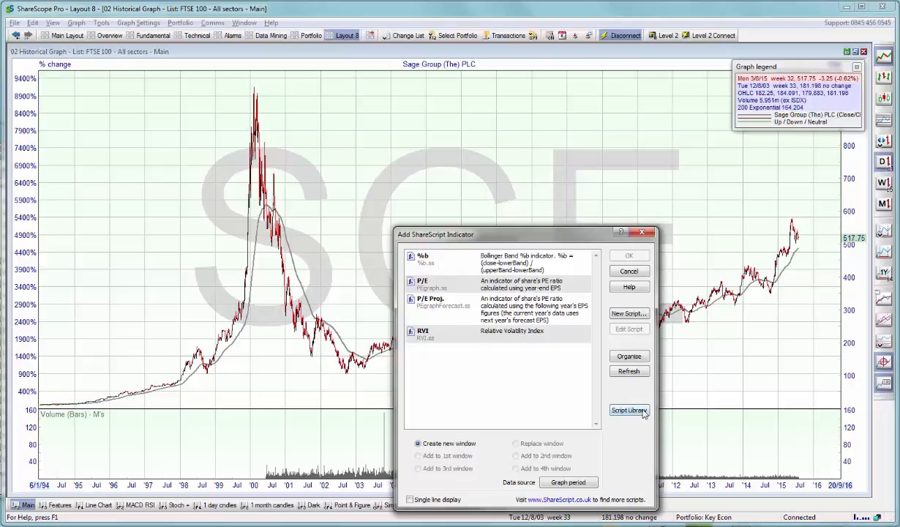
mouse_move(645, 417)
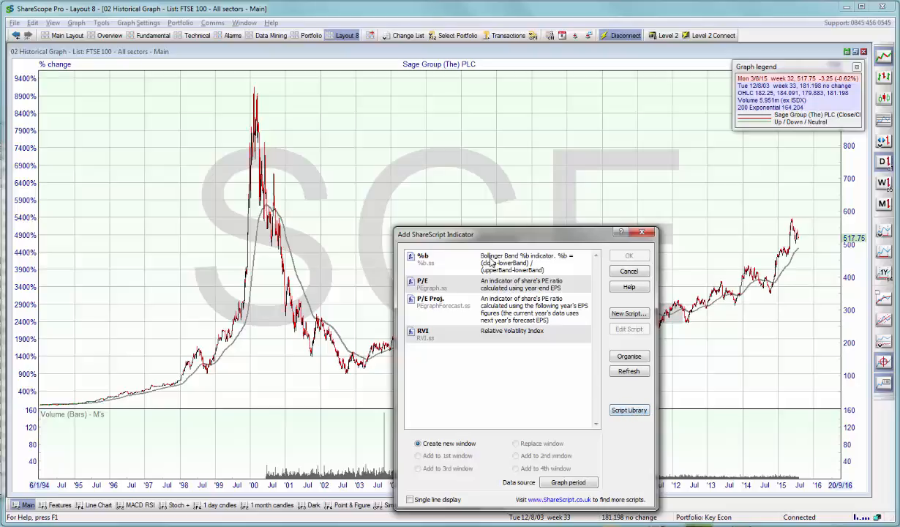
Add %b in a new window below the chart with Simple 20 period, 1.5 St. Devs. settings
left_click(628, 254)
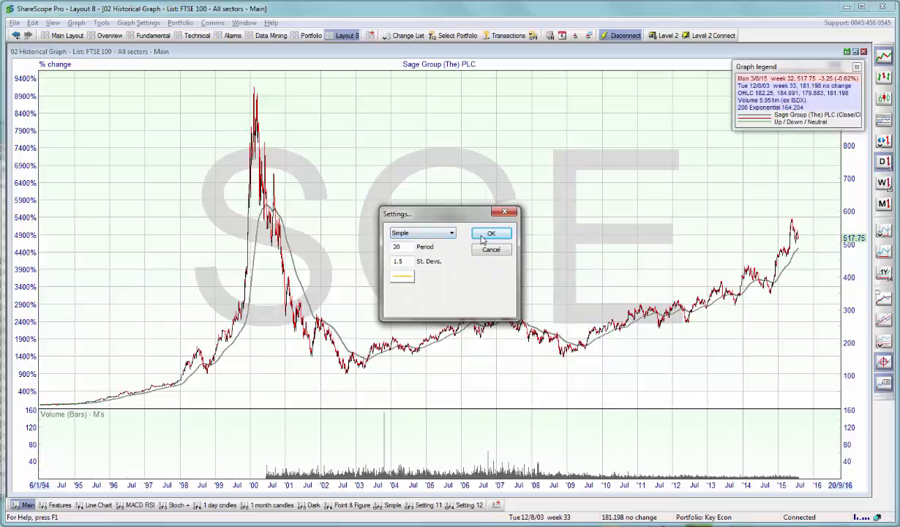
left_click(492, 232)
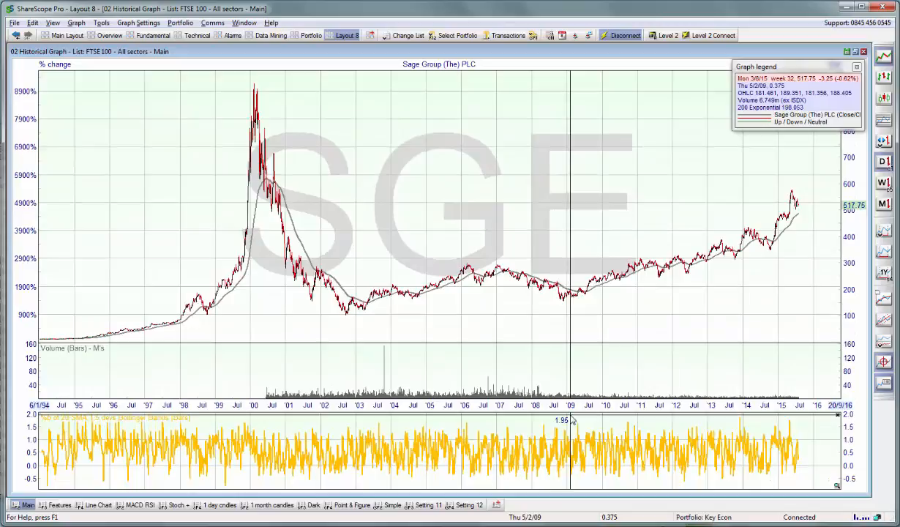
mouse_move(837, 420)
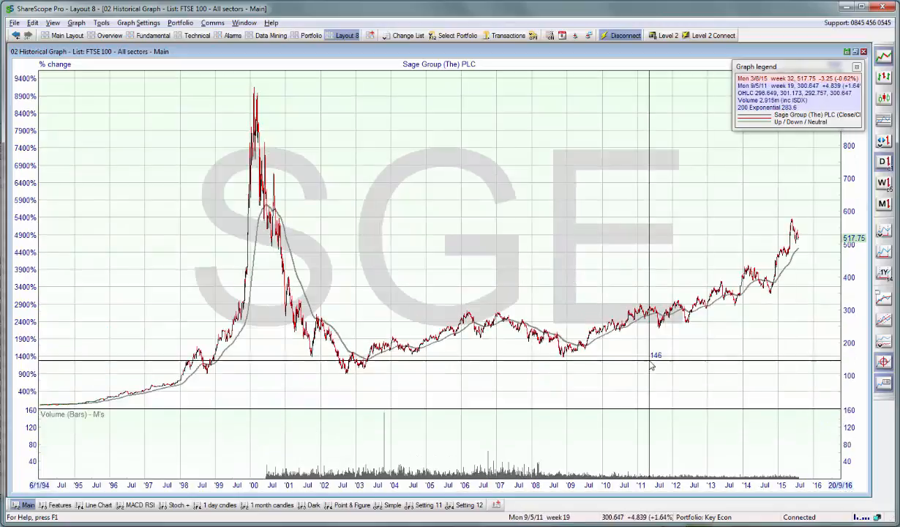
mouse_move(387, 194)
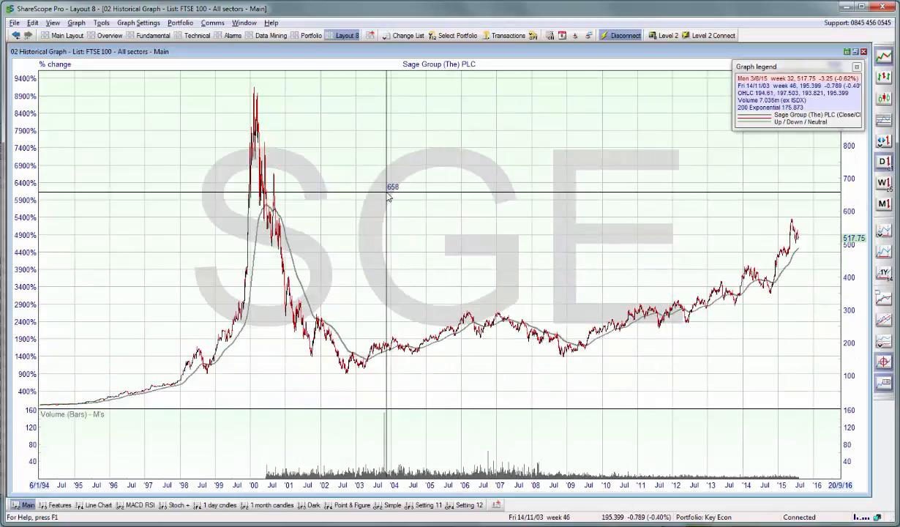
mouse_move(381, 177)
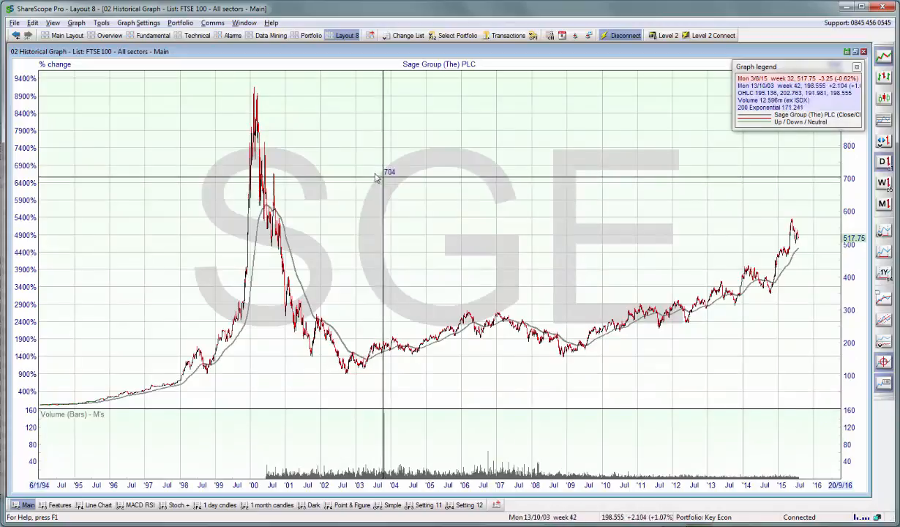
Through the ShareScript indicators manager, add the %b Bollinger Band indicator onto the main price graph
right_click(388, 176)
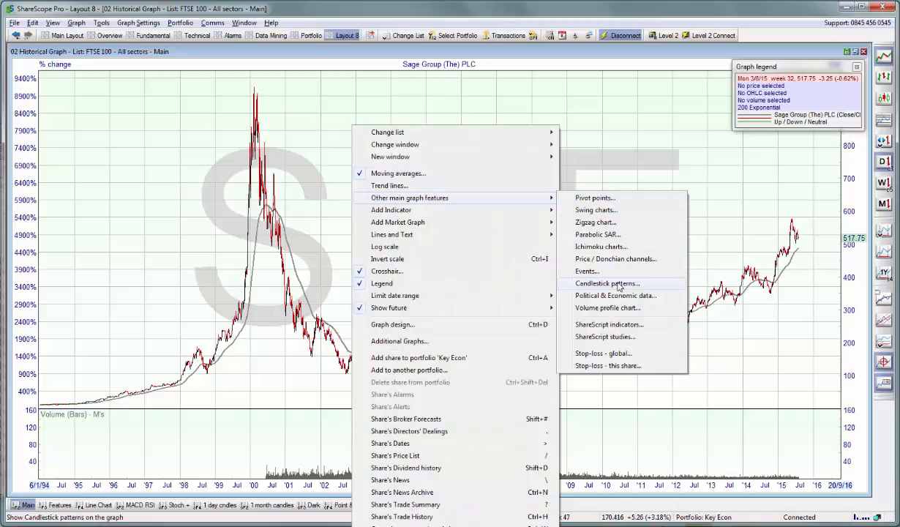
mouse_move(609, 325)
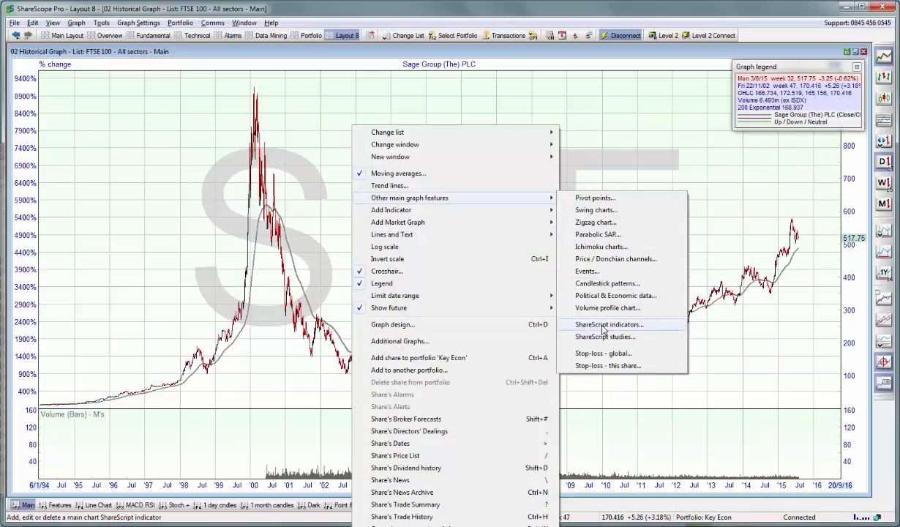
left_click(609, 325)
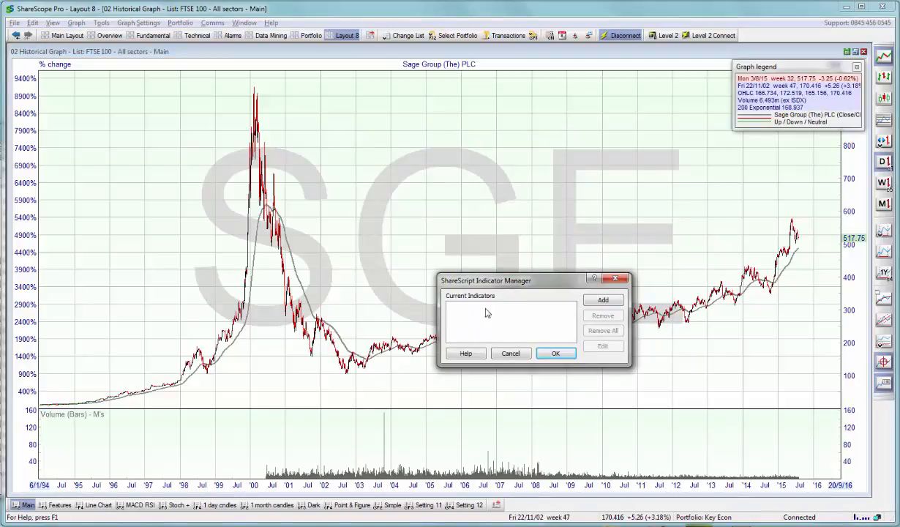
mouse_move(463, 313)
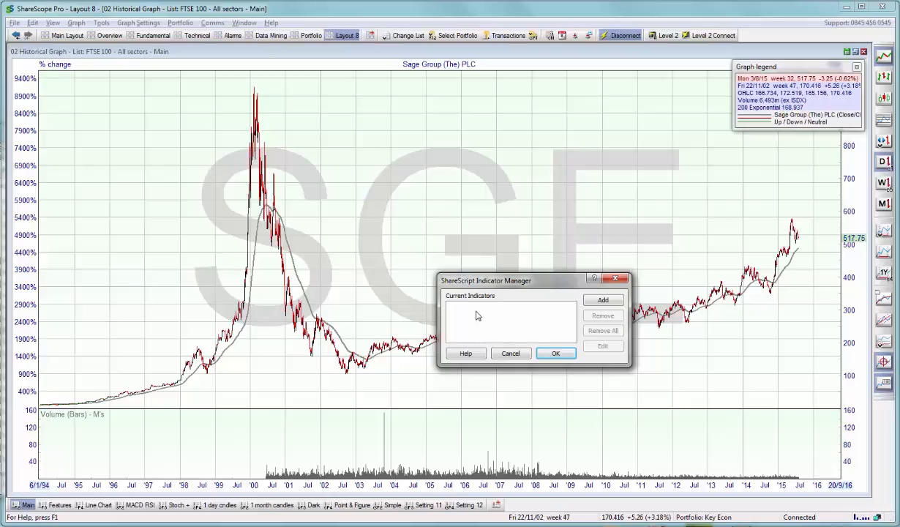
left_click(603, 300)
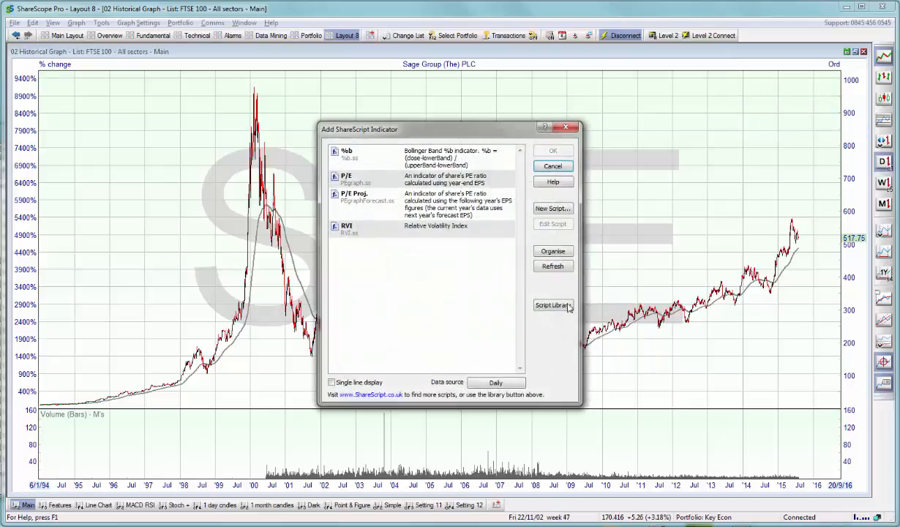
left_click(403, 159)
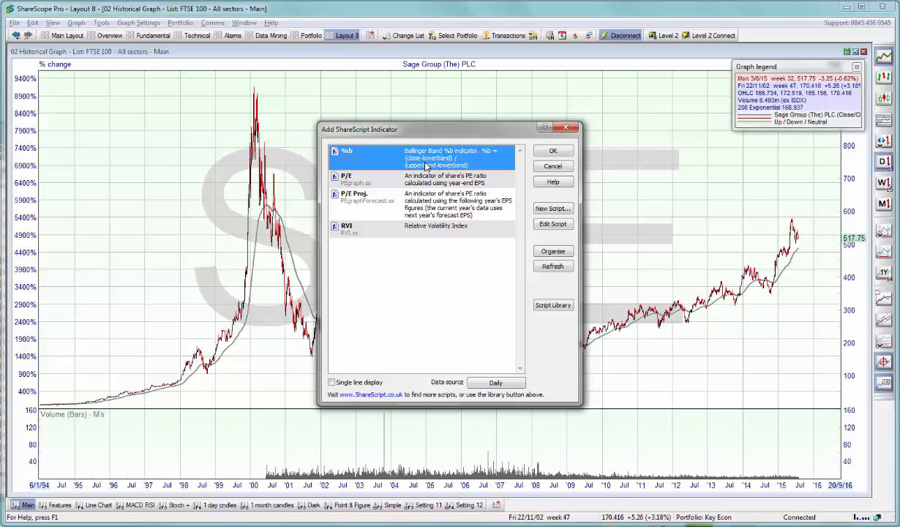
mouse_move(457, 181)
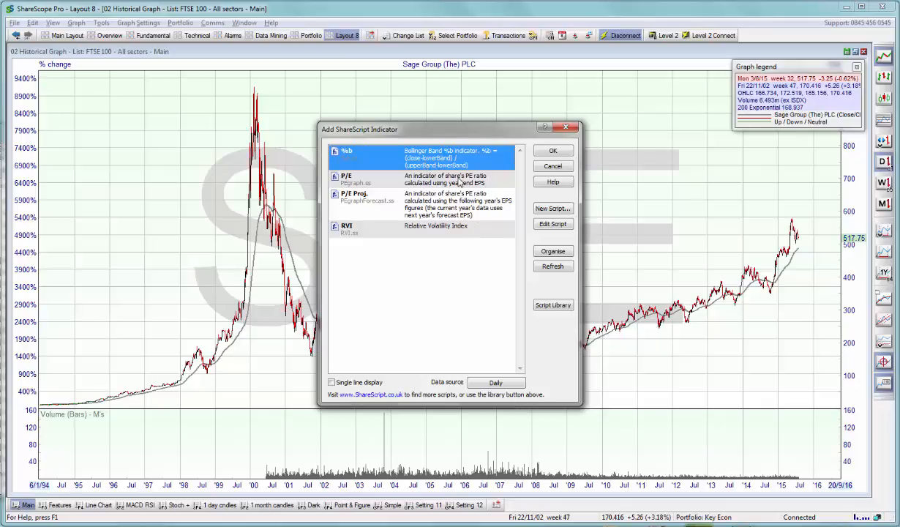
mouse_move(542, 158)
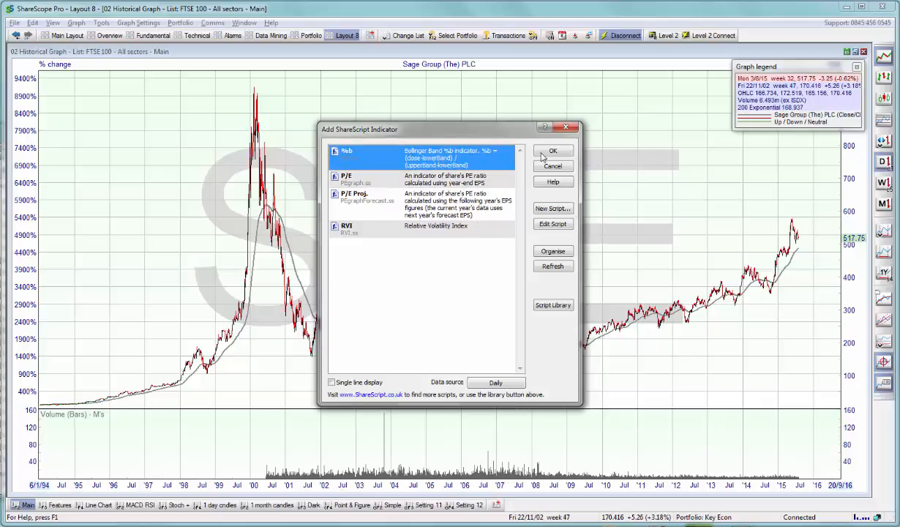
left_click(552, 151)
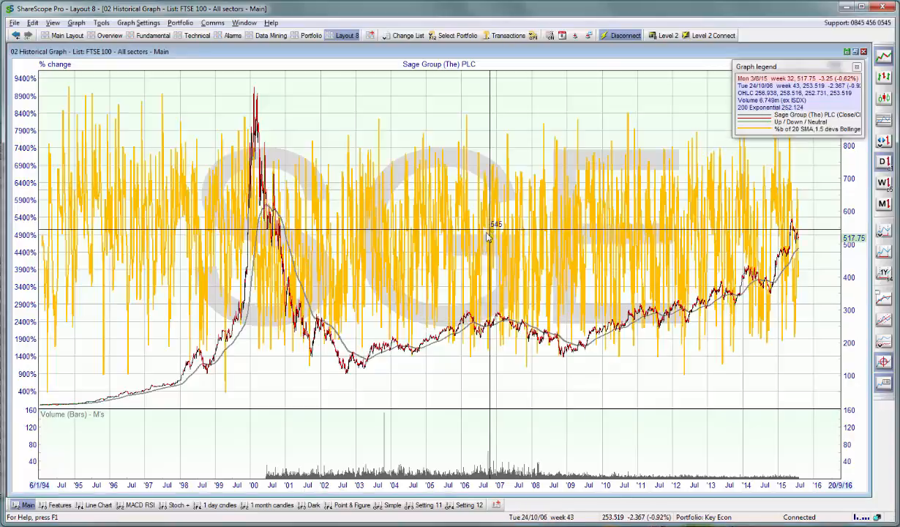
mouse_move(354, 216)
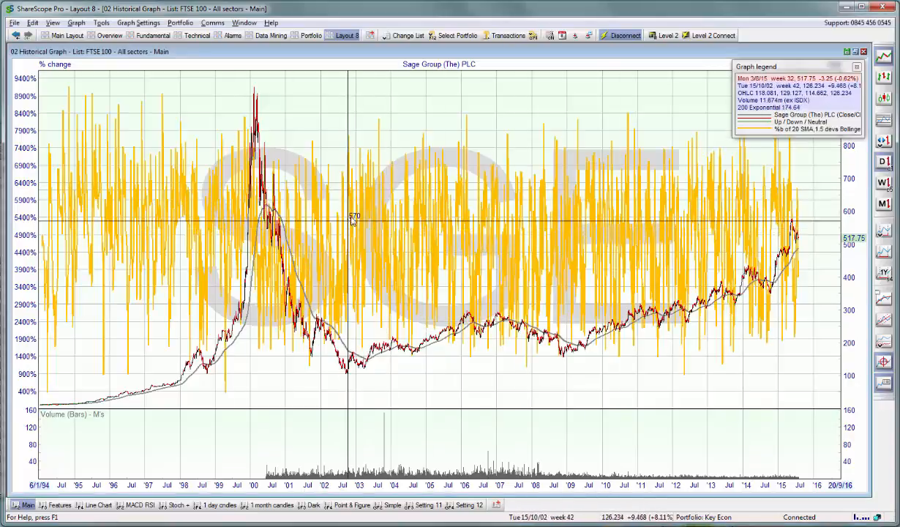
mouse_move(647, 233)
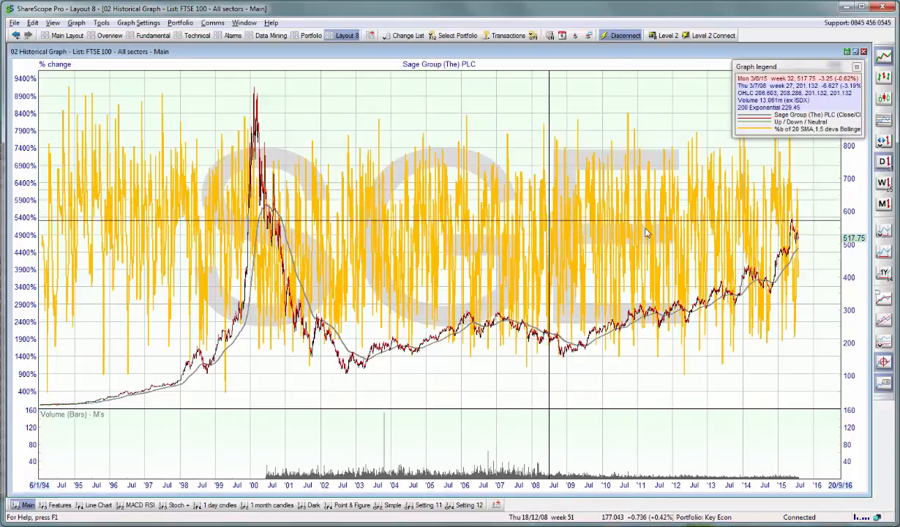
Remove all ShareScript indicators via the manager, leaving only Sage Group's price and volume
right_click(647, 233)
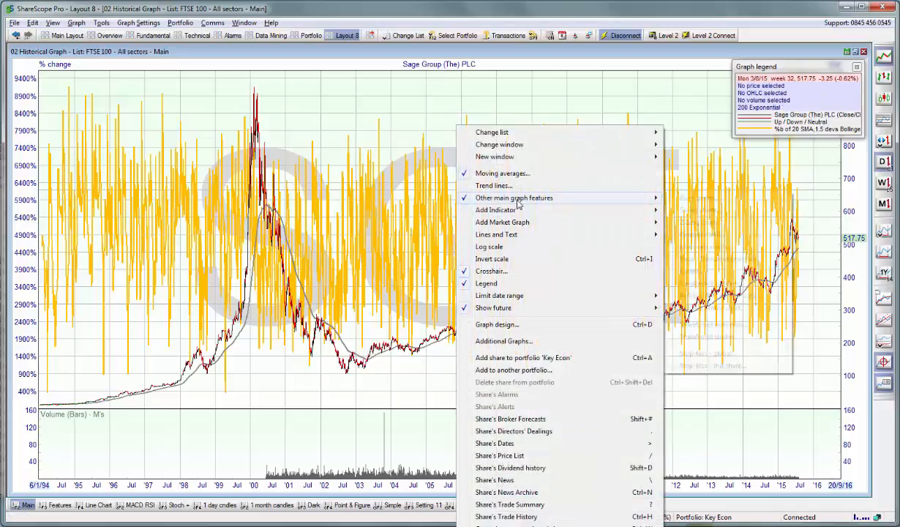
left_click(515, 198)
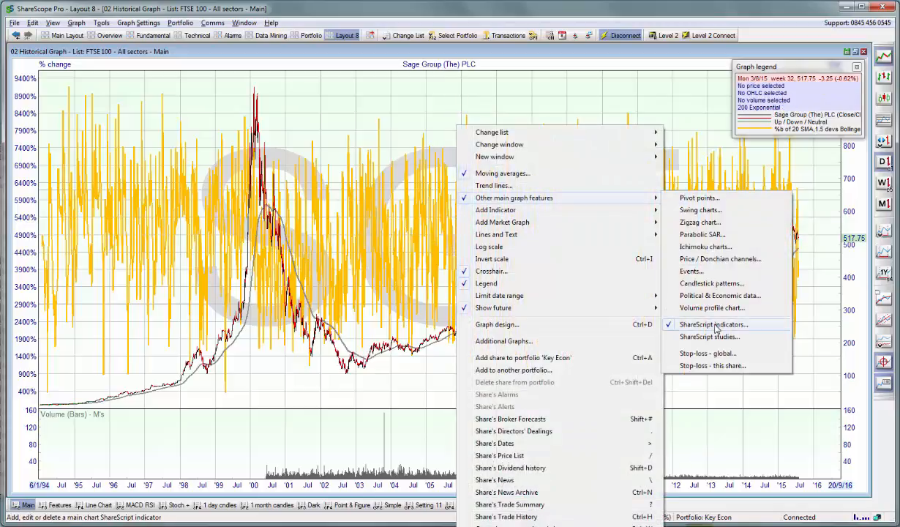
left_click(711, 325)
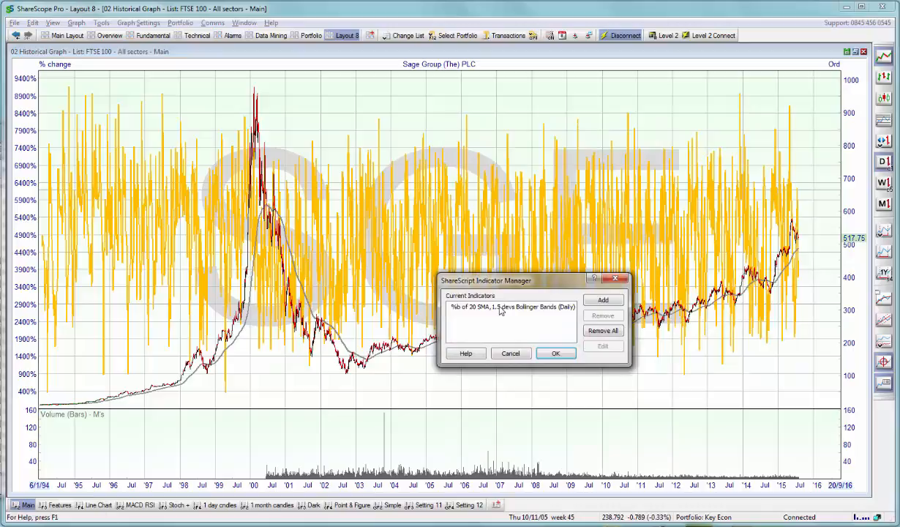
left_click(603, 331)
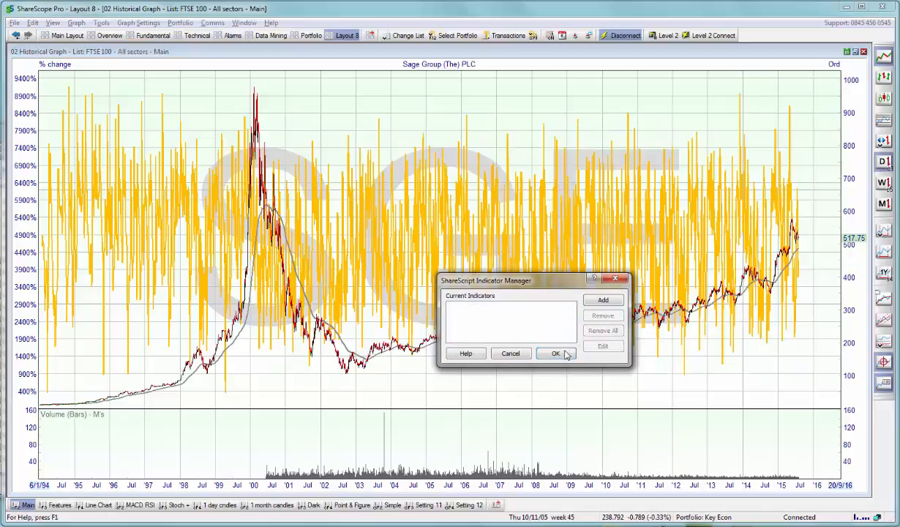
left_click(556, 353)
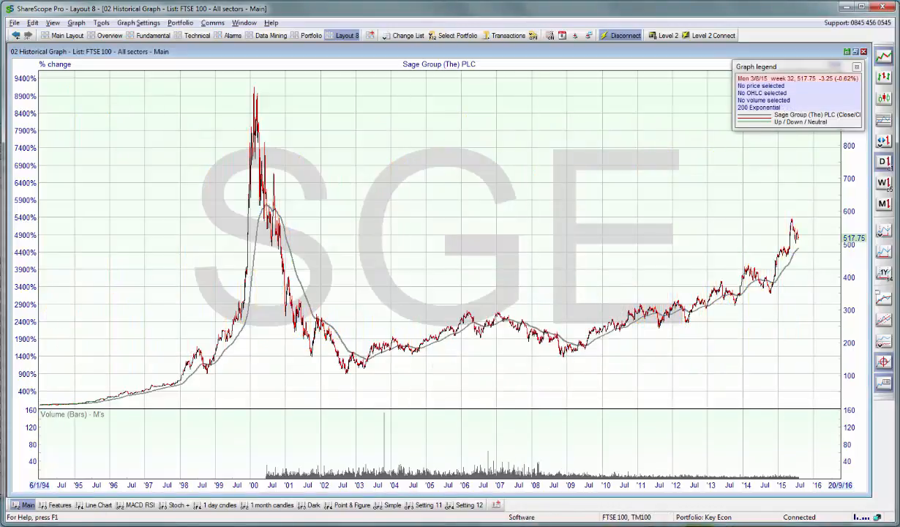
mouse_move(315, 445)
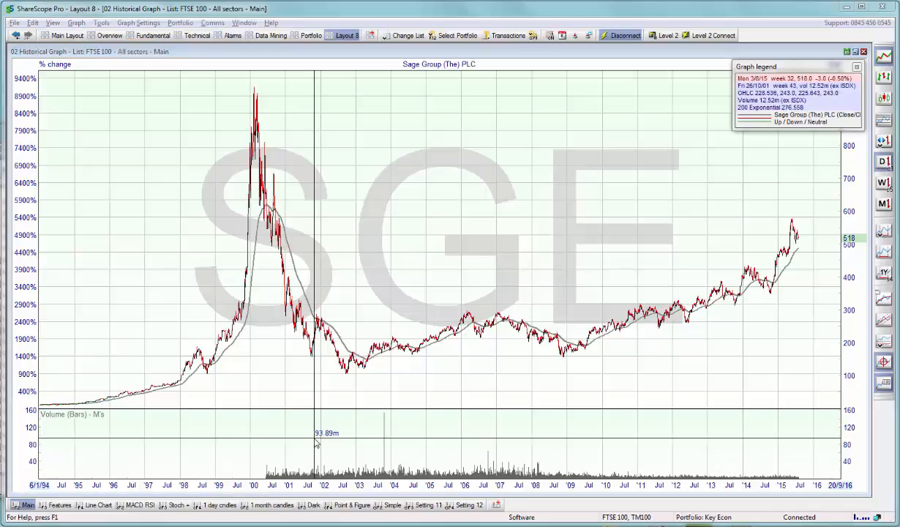
mouse_move(354, 174)
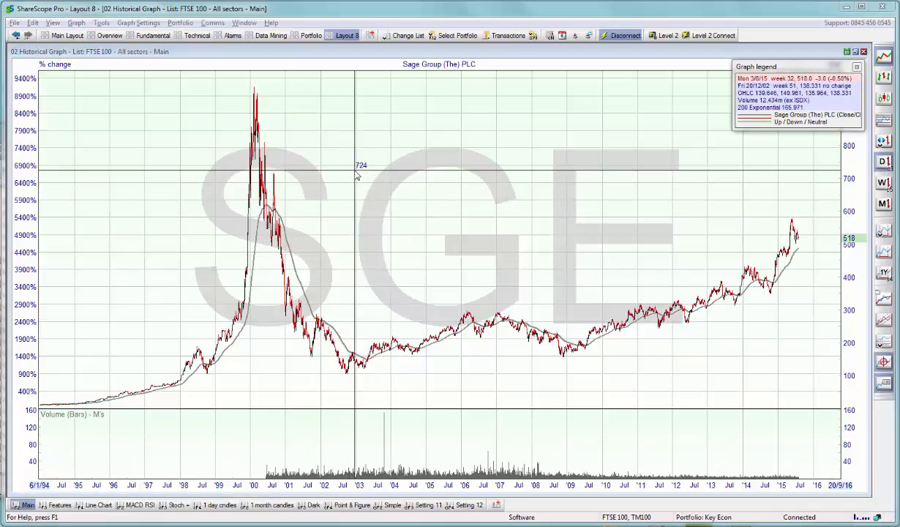
mouse_move(364, 158)
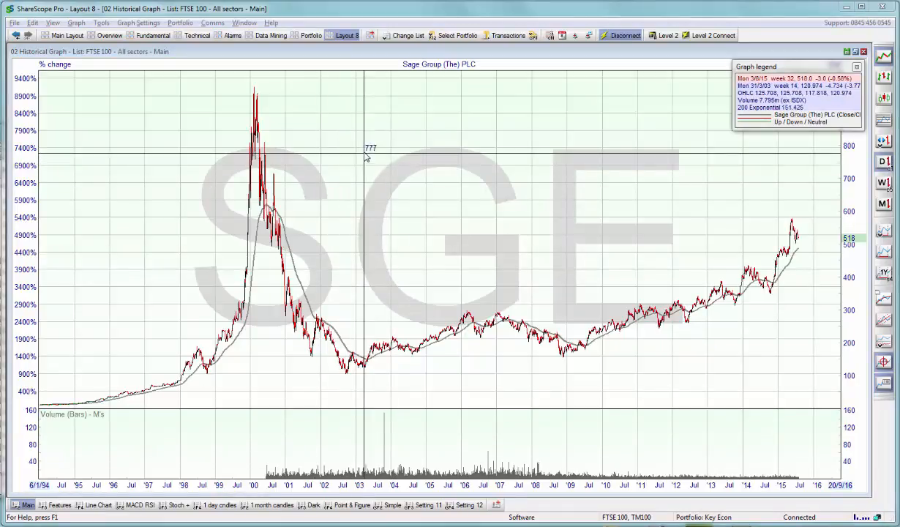
Add the Gartley Patterns study from the ShareScript studies manager, accepting a 15% zig-zag length
right_click(366, 158)
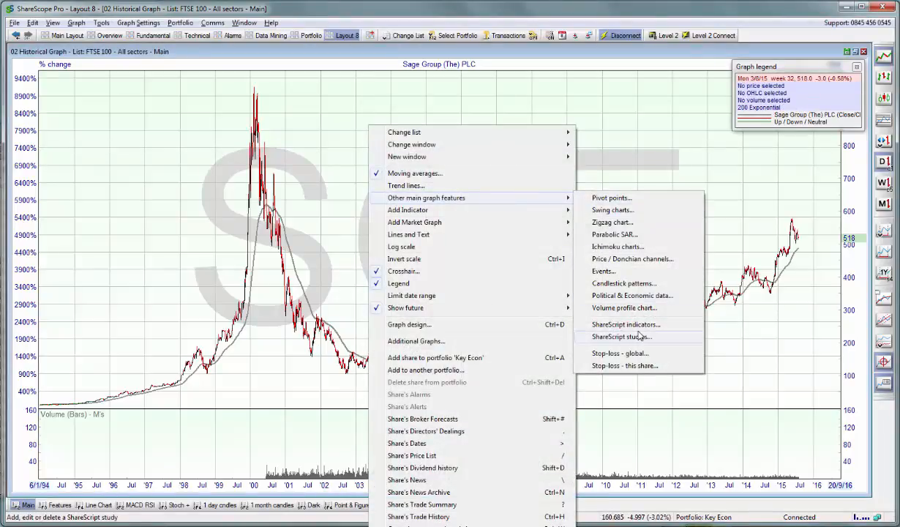
left_click(621, 337)
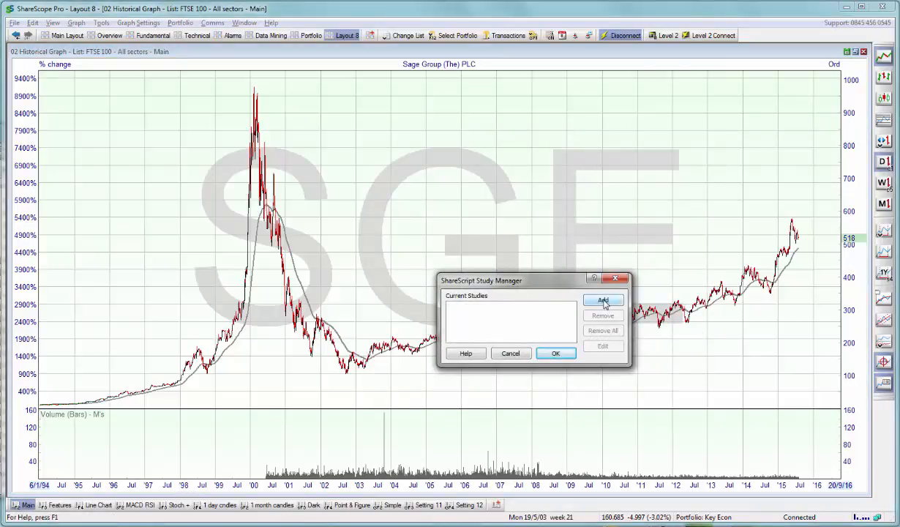
left_click(604, 300)
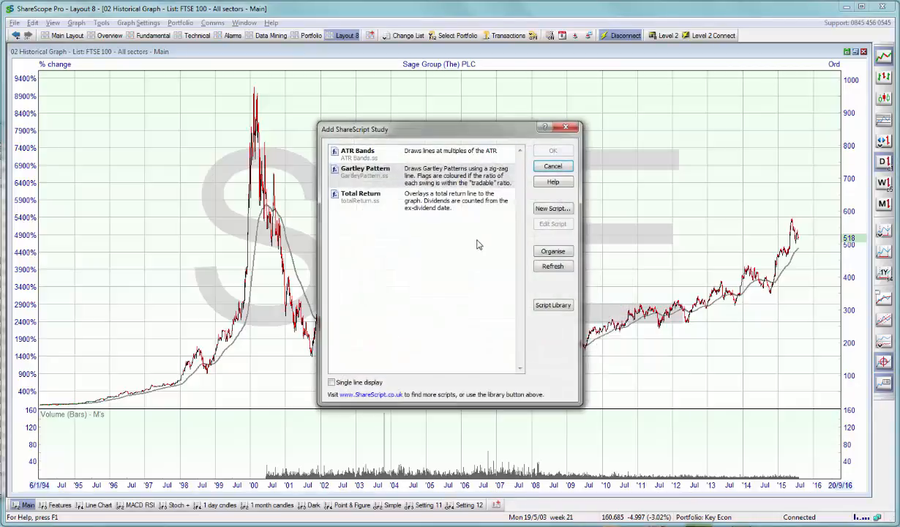
left_click(366, 174)
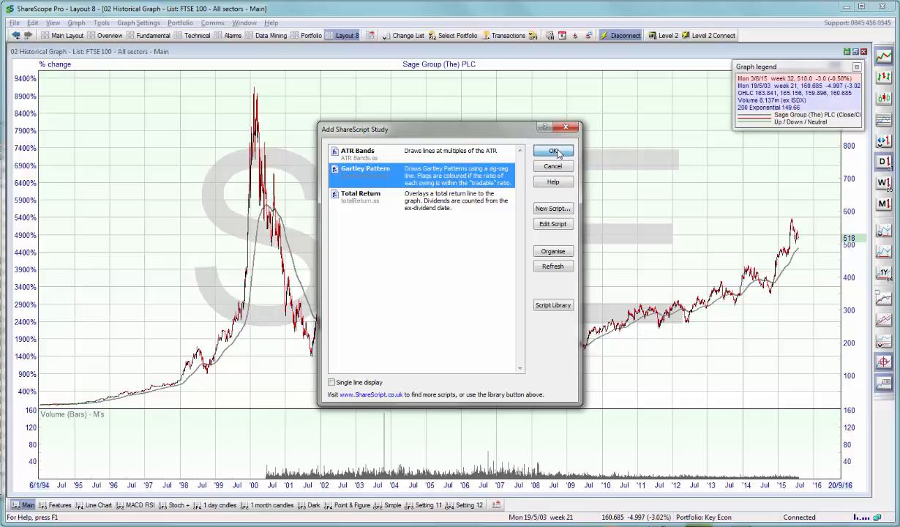
left_click(553, 150)
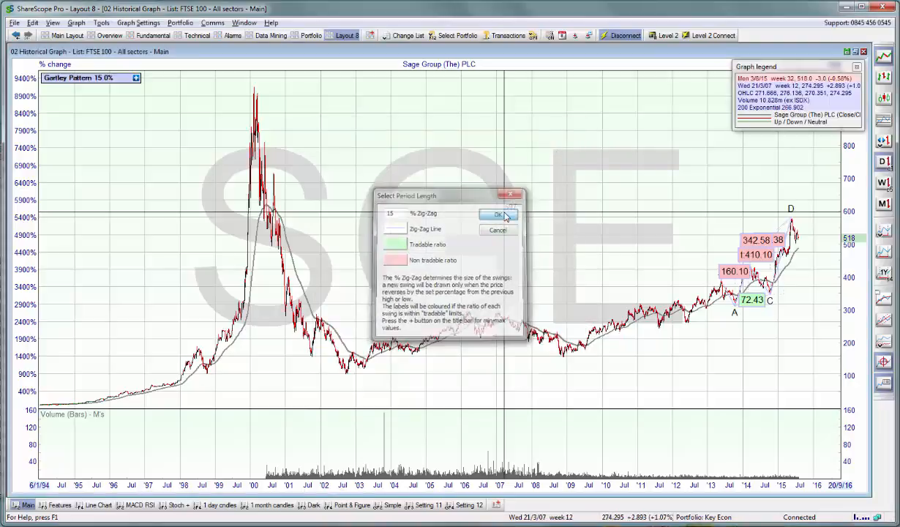
left_click(498, 215)
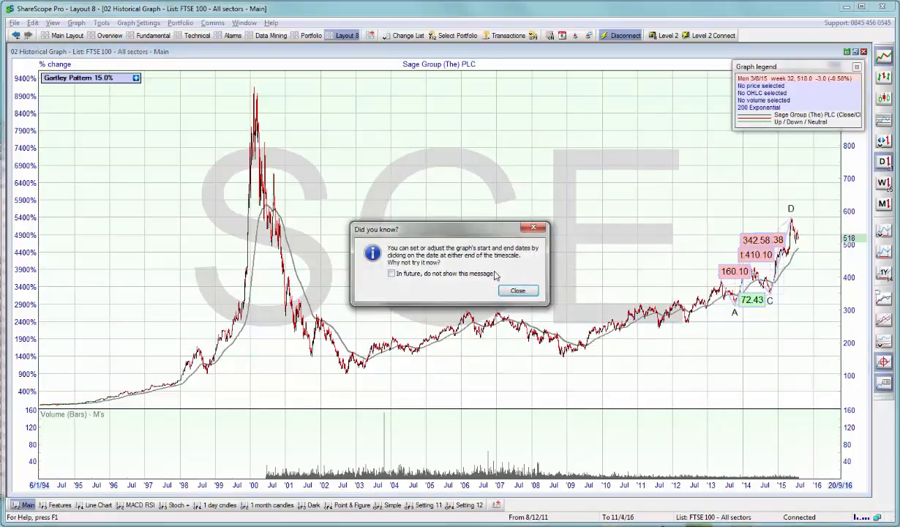
Close the 'Did you know?' tip so the chart shows the full X-A-B-C-D Gartley pattern from late 2011
left_click(518, 290)
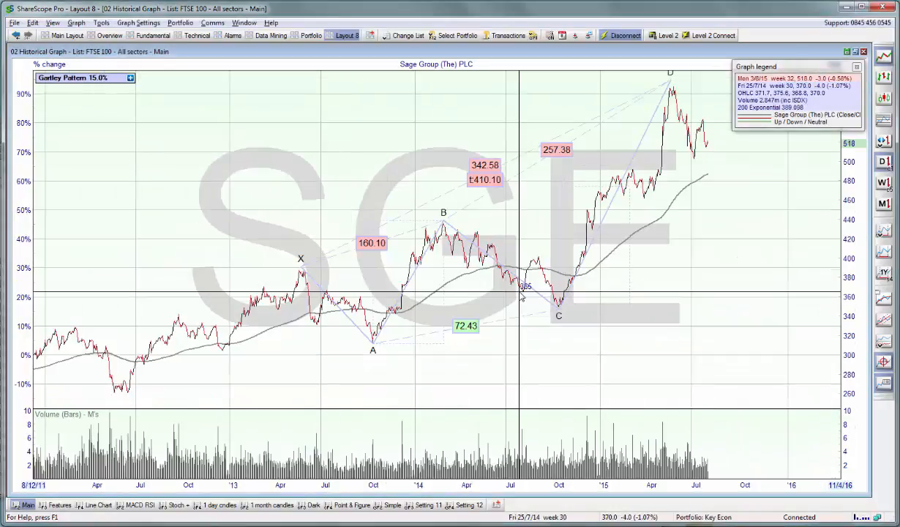
mouse_move(525, 294)
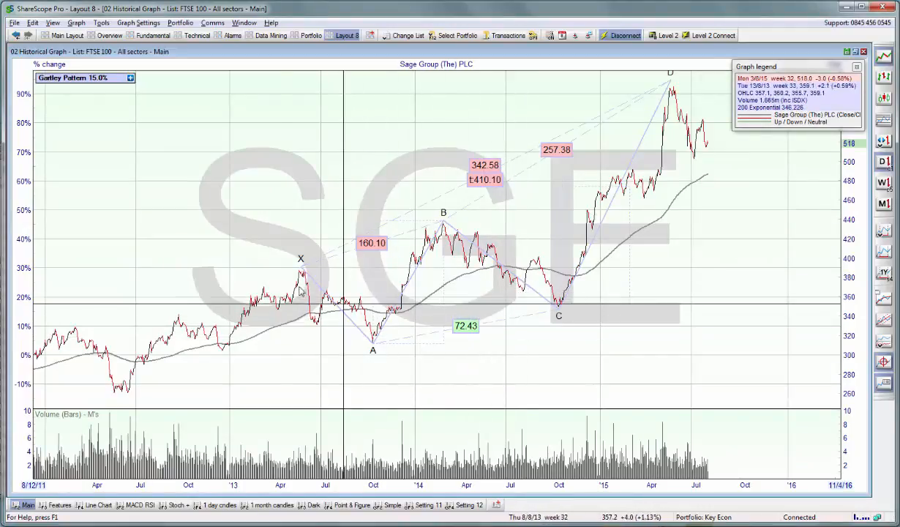
mouse_move(234, 275)
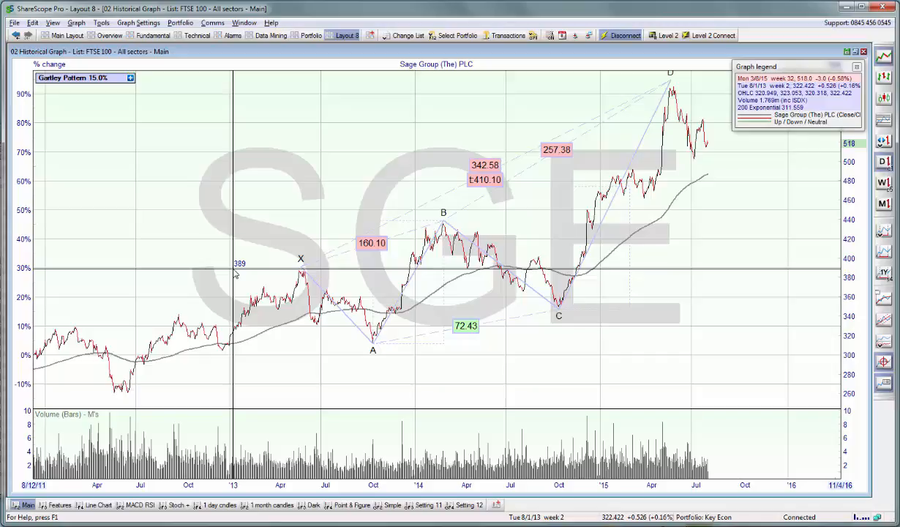
mouse_move(265, 275)
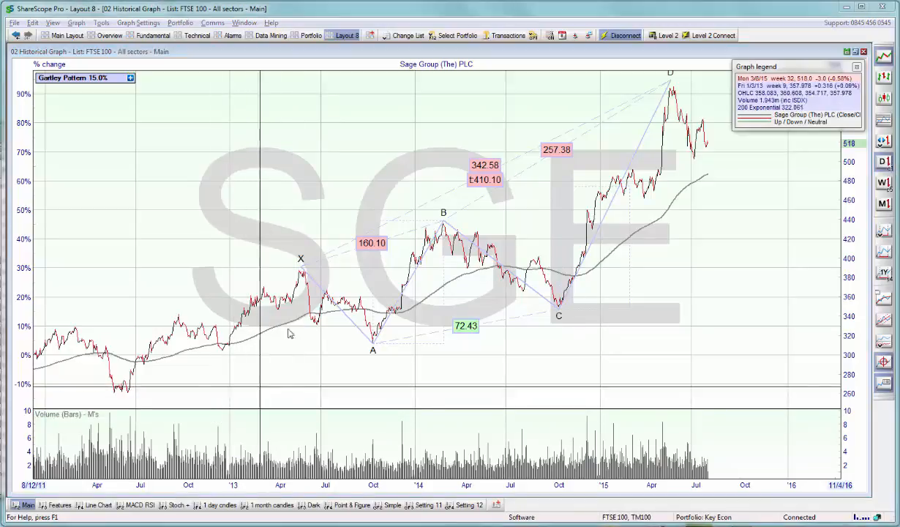
mouse_move(273, 170)
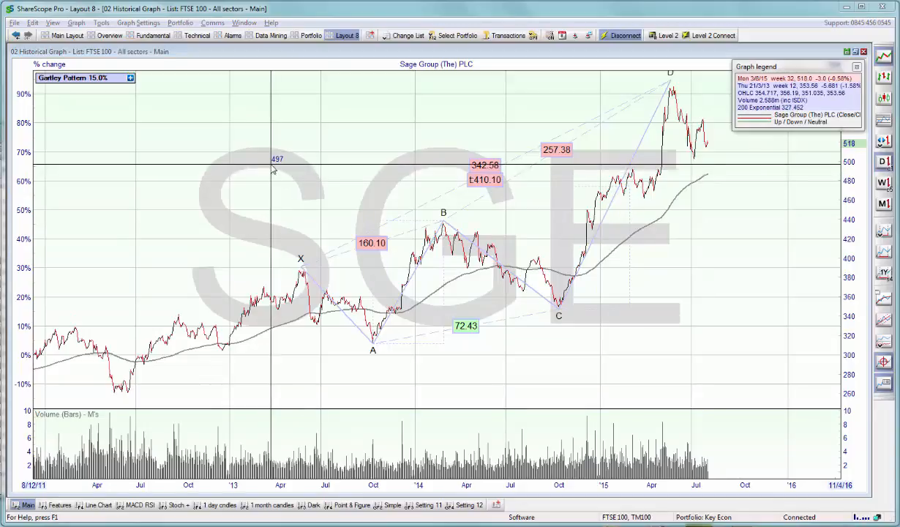
Check the ShareScript Study Manager, then expand the Gartley Pattern 15.0% box to show leg ratios
right_click(275, 170)
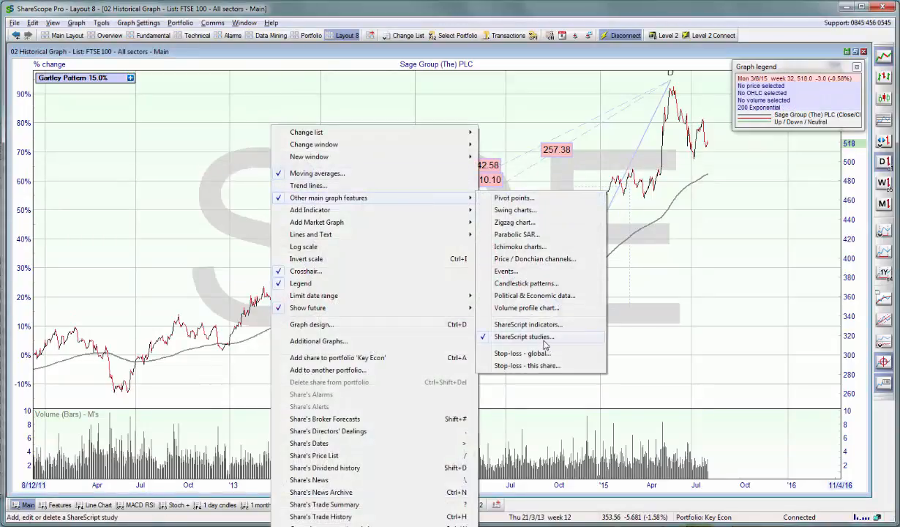
left_click(524, 337)
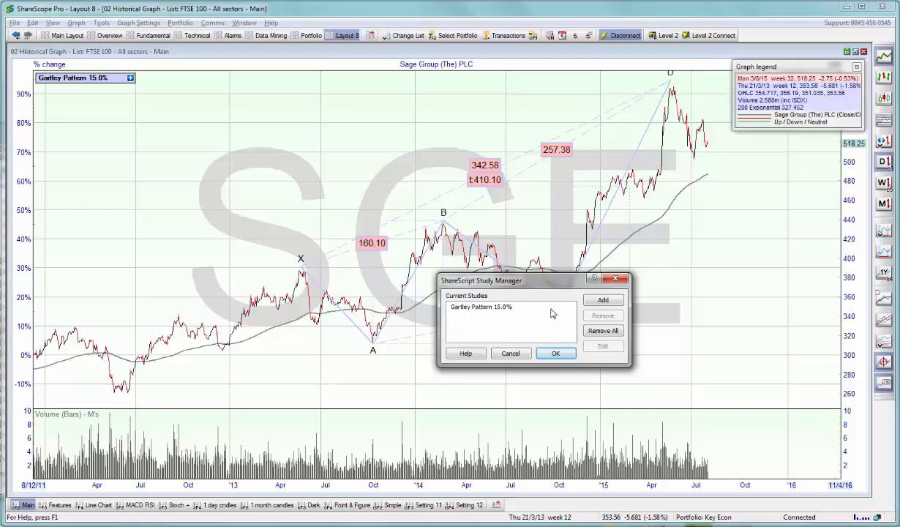
left_click(557, 353)
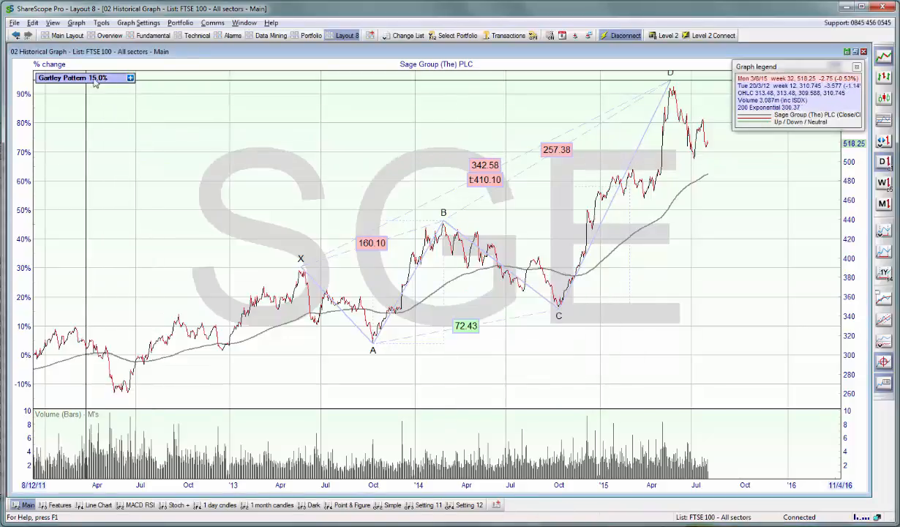
left_click(130, 78)
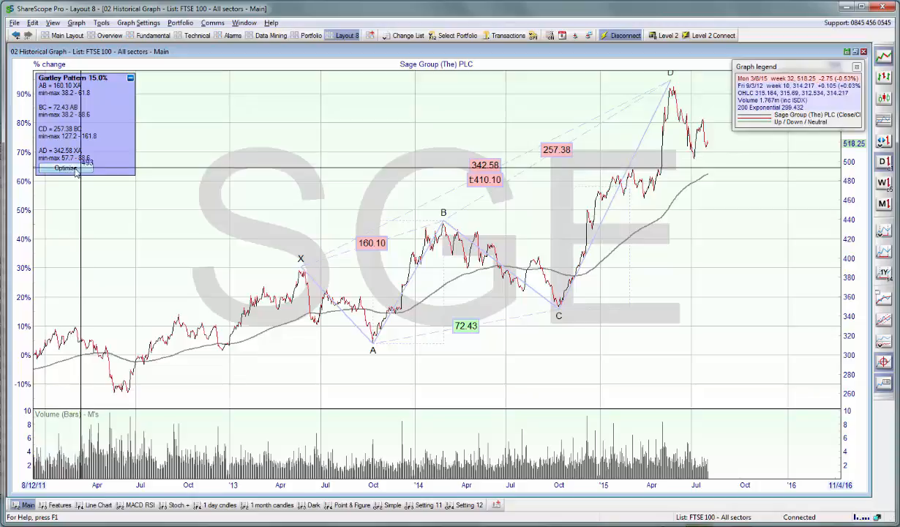
mouse_move(87, 83)
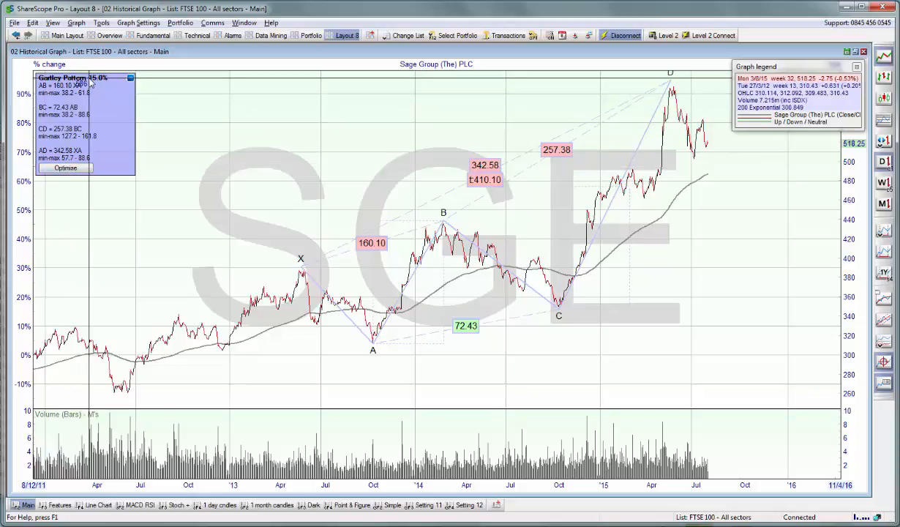
Delete the Gartley Pattern study from the Sage Group chart via its shortcut menu
right_click(85, 78)
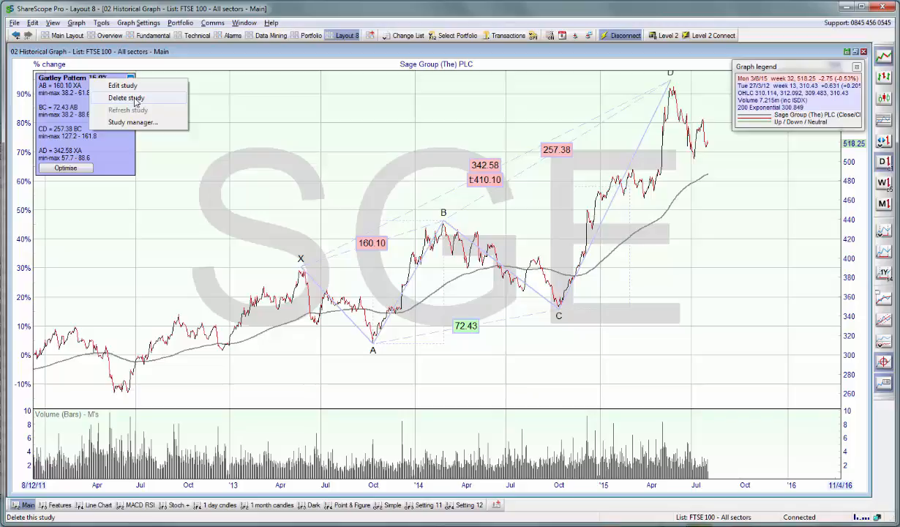
left_click(126, 97)
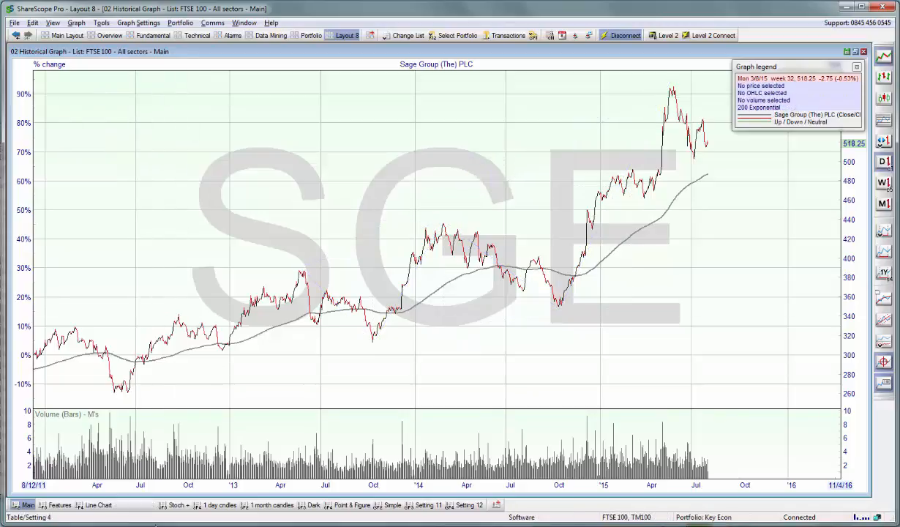
mouse_move(155, 212)
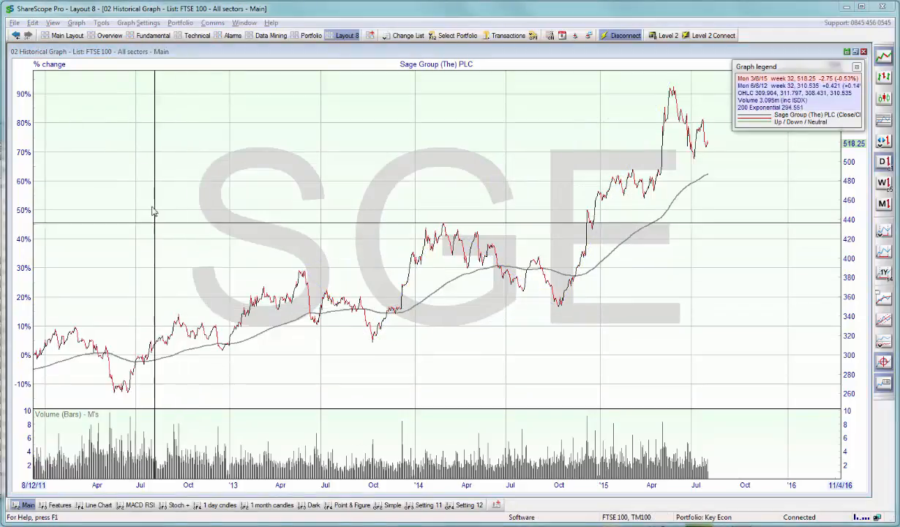
mouse_move(81, 129)
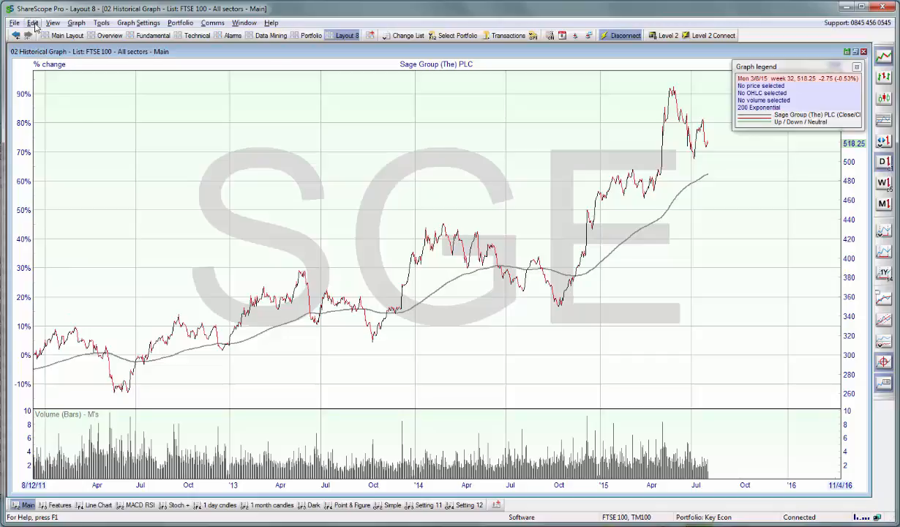
Begin an intraday alarm for the FTSE 100 list with ShareScript as the event type
left_click(32, 24)
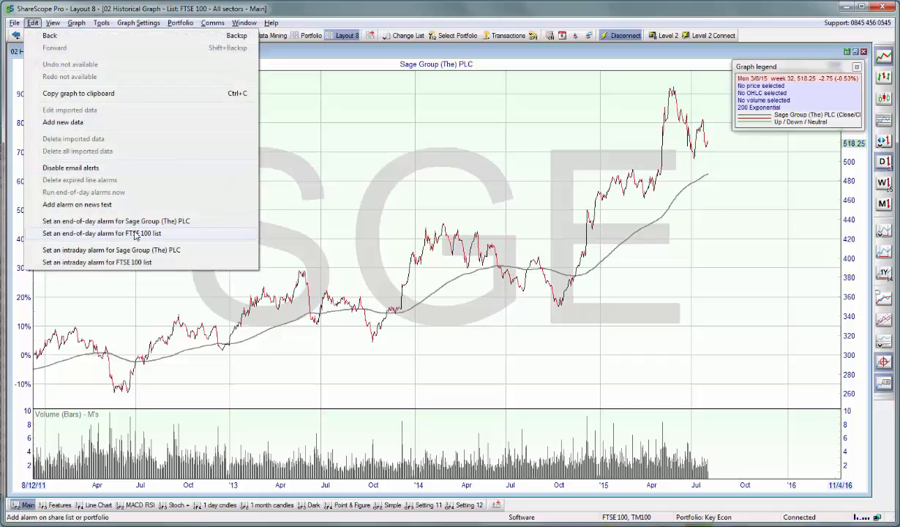
mouse_move(125, 262)
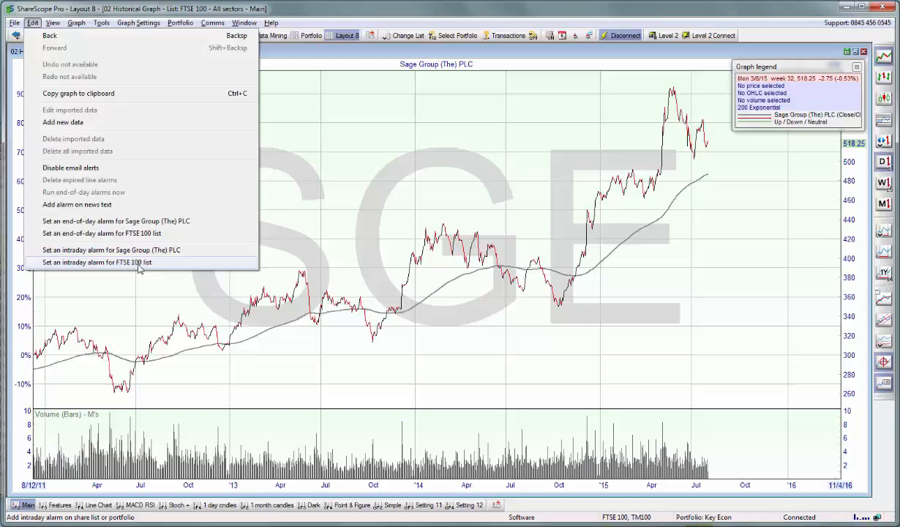
left_click(95, 262)
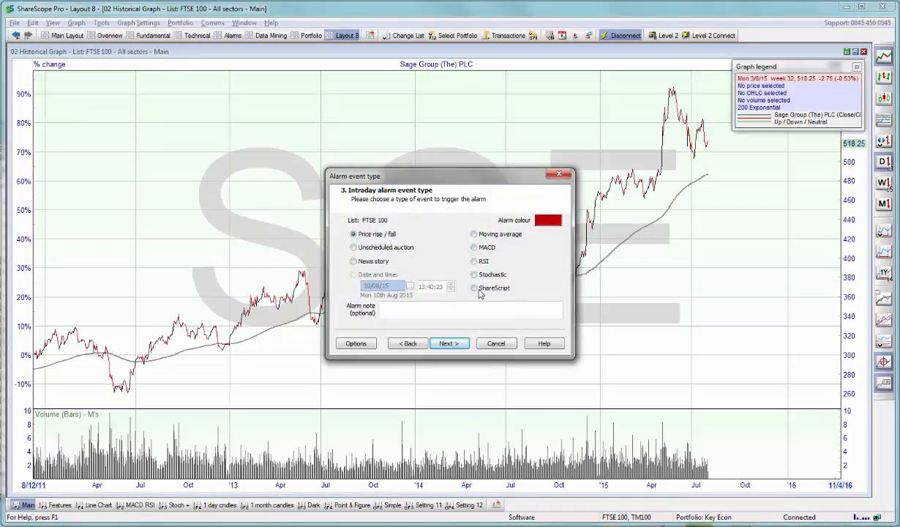
left_click(475, 287)
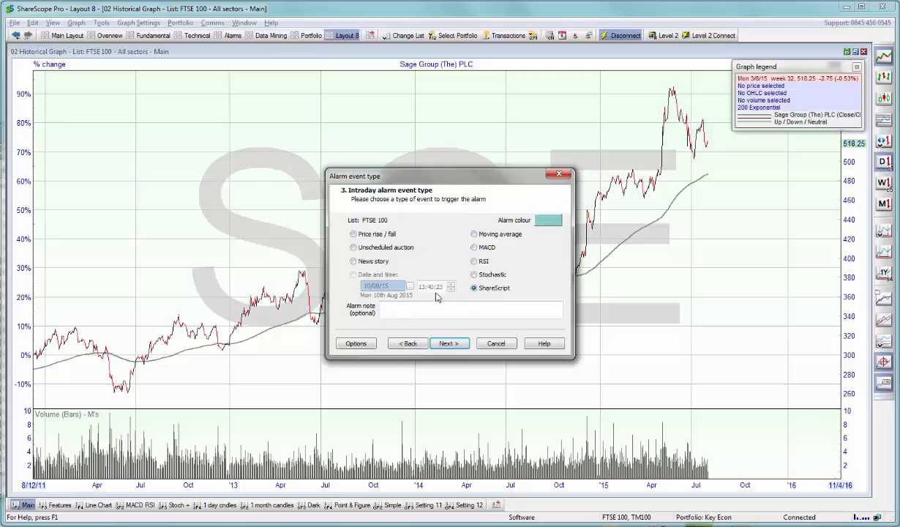
left_click(448, 343)
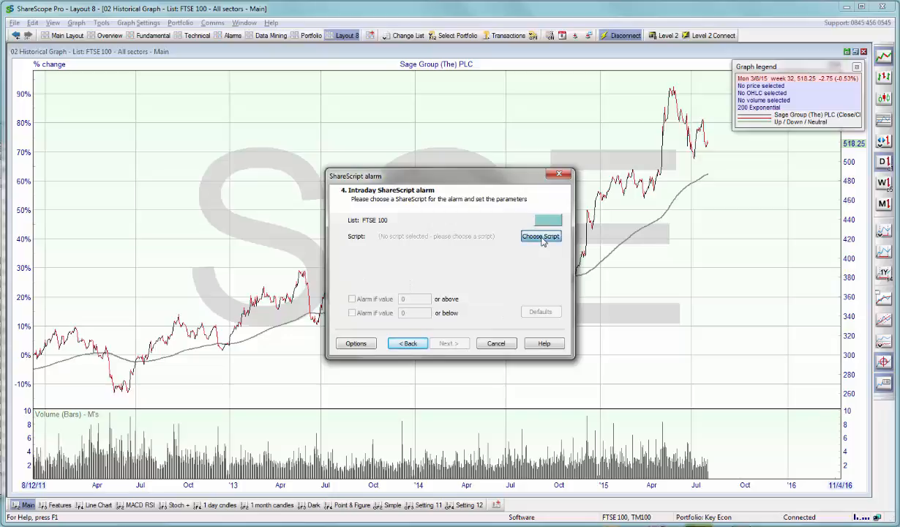
Select Cross Finder from the Add ShareScript Alarm script list
left_click(541, 236)
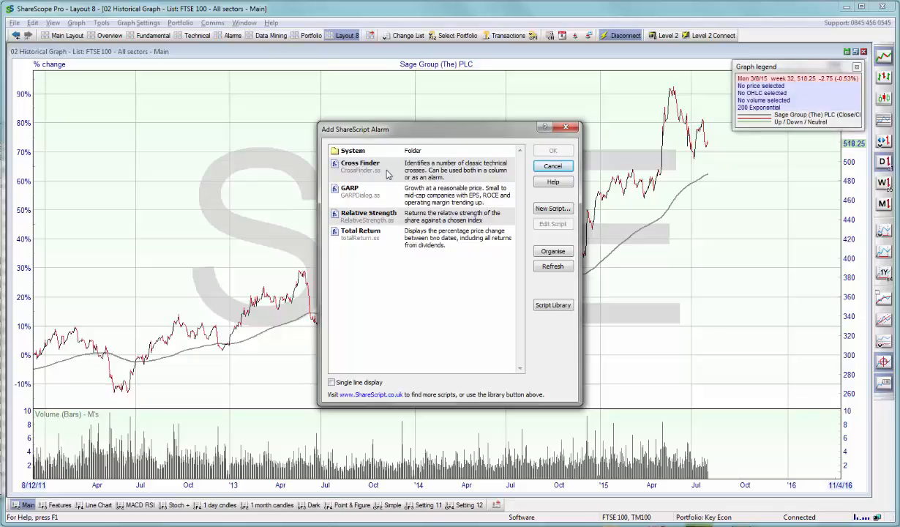
left_click(360, 167)
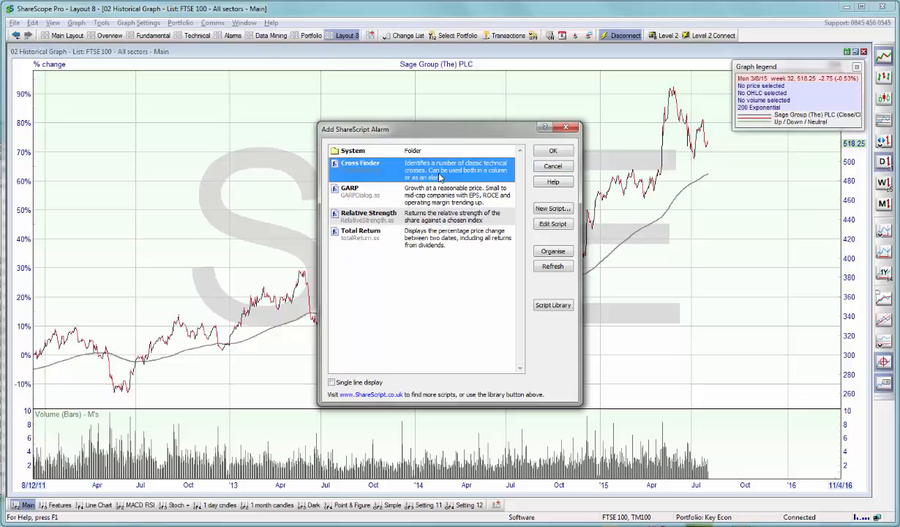
mouse_move(358, 175)
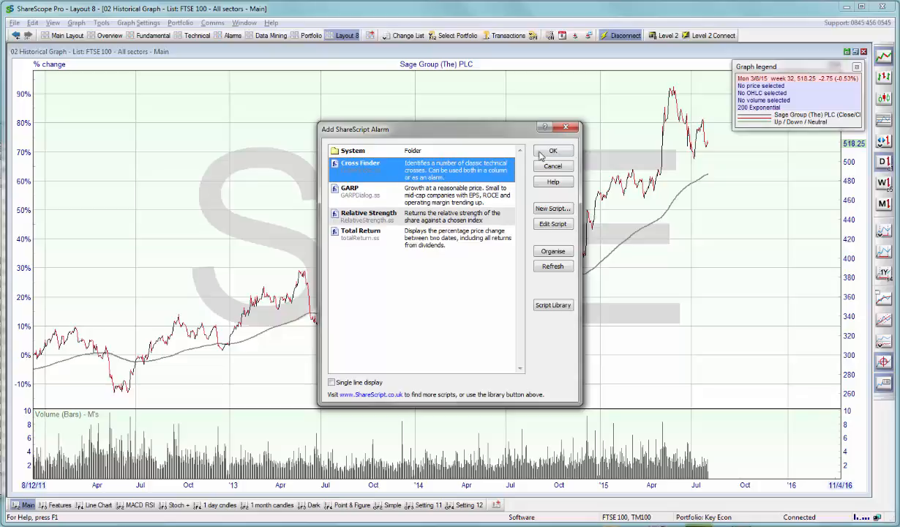
Confirm Cross Finder and set a daily MACD above Signal cross including intraday data
left_click(552, 151)
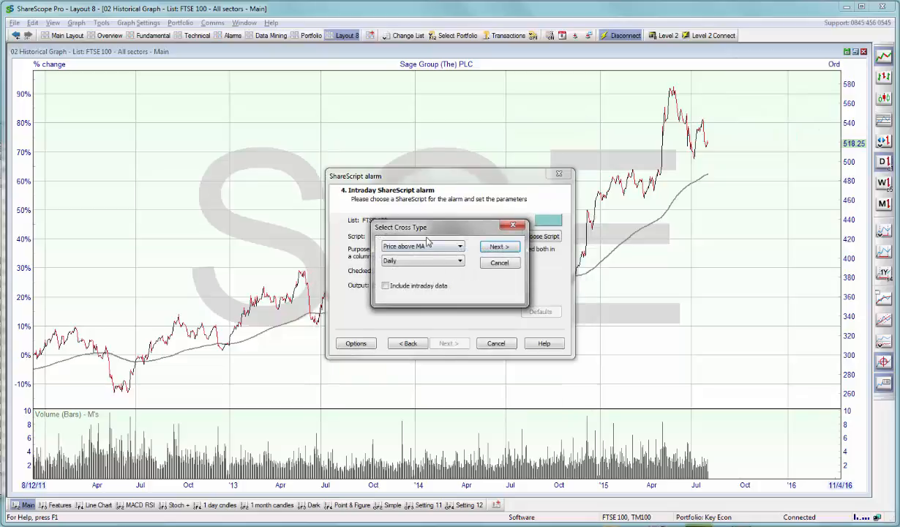
left_click(460, 246)
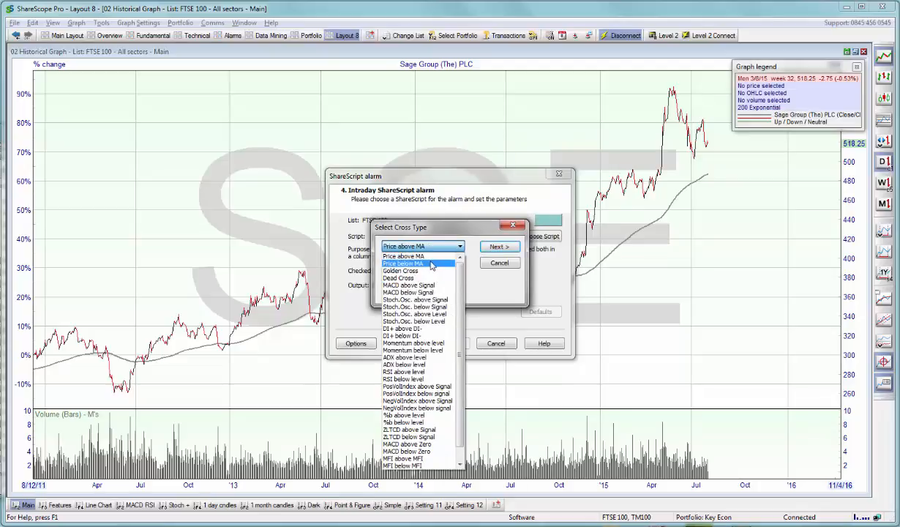
scroll("down", 3)
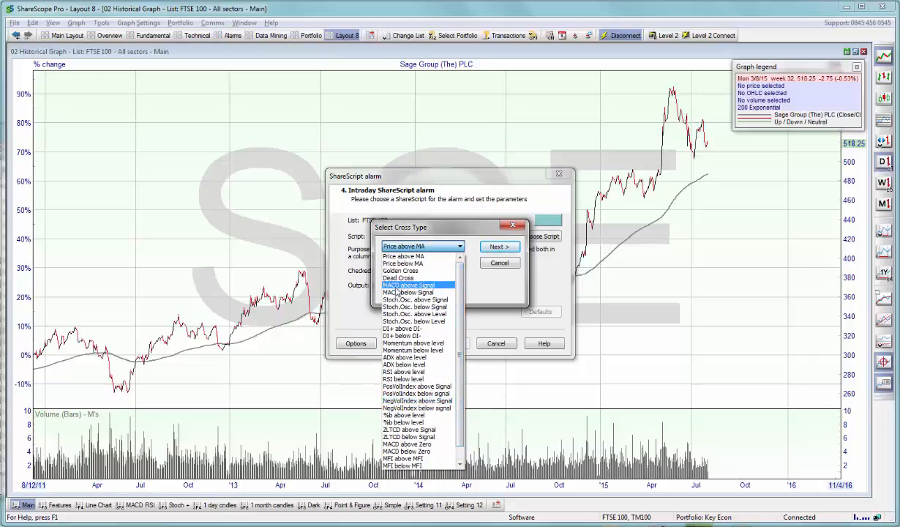
left_click(407, 284)
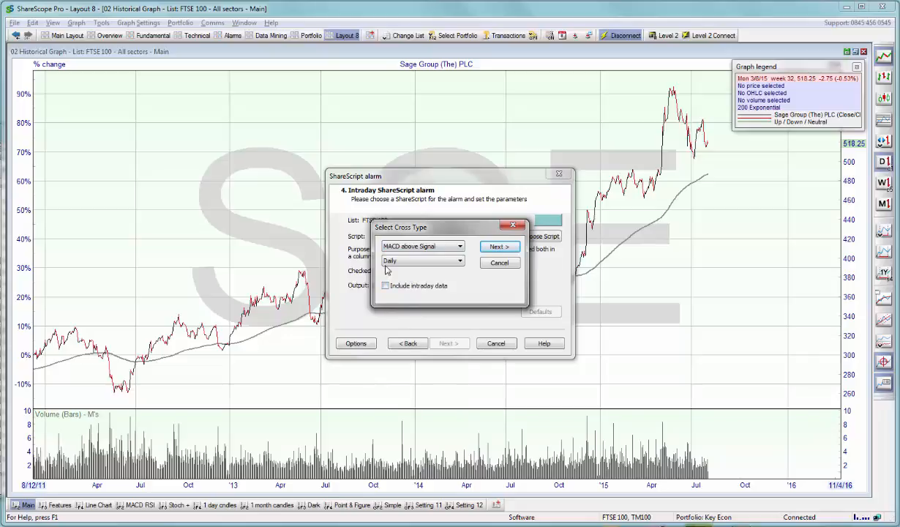
left_click(457, 260)
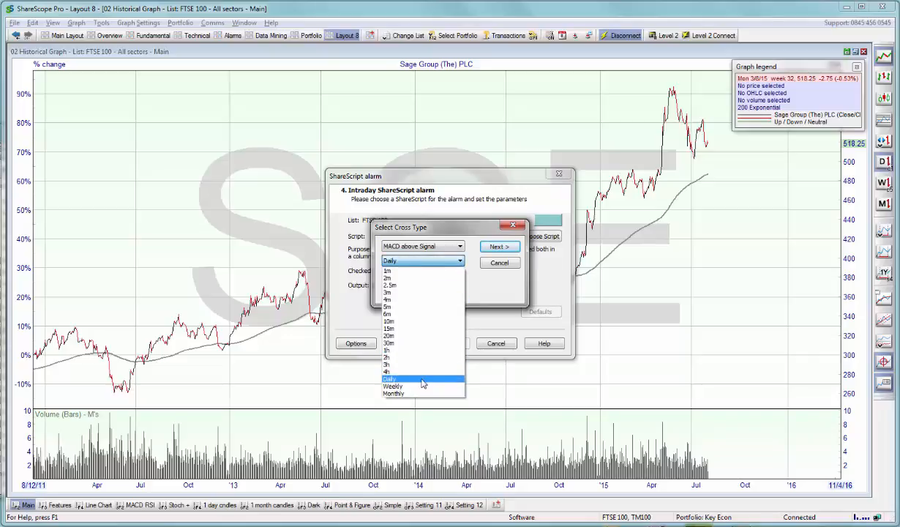
left_click(389, 378)
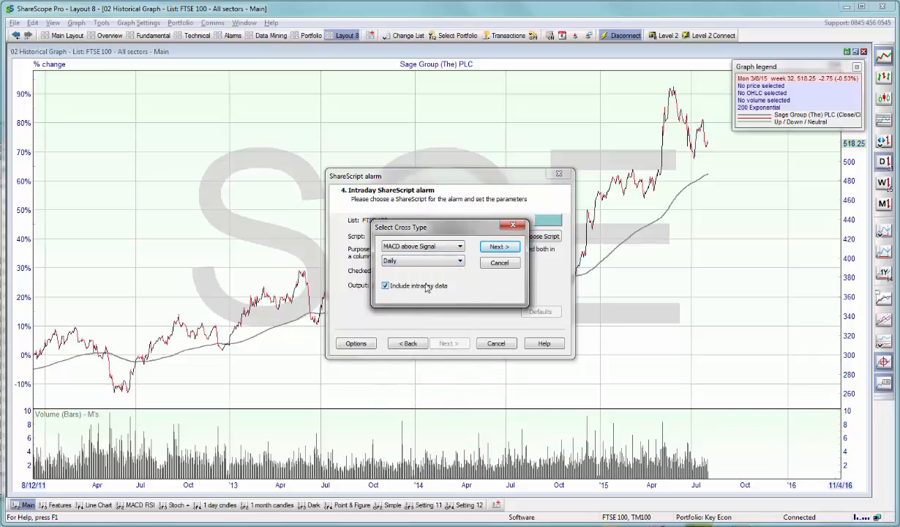
left_click(501, 246)
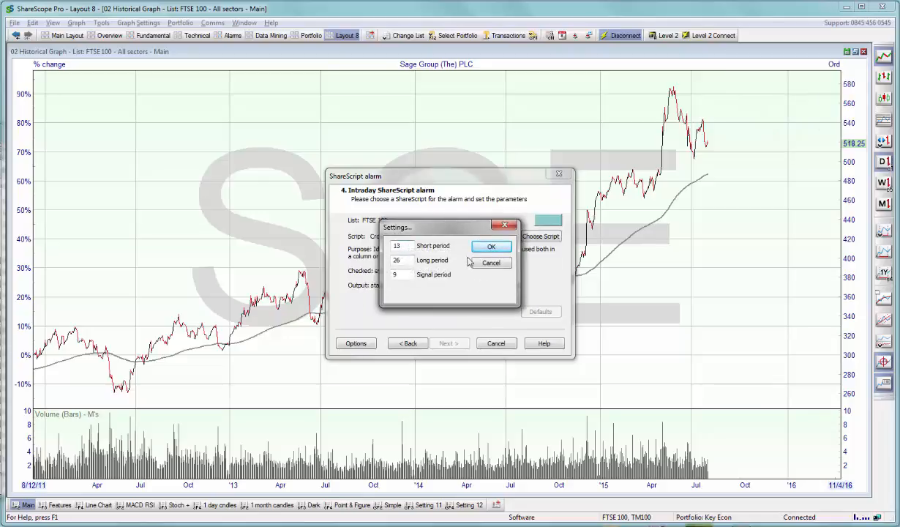
Accept the 13, 26, 9 MACD periods and finish the alarm with default pop-up actions
left_click(492, 246)
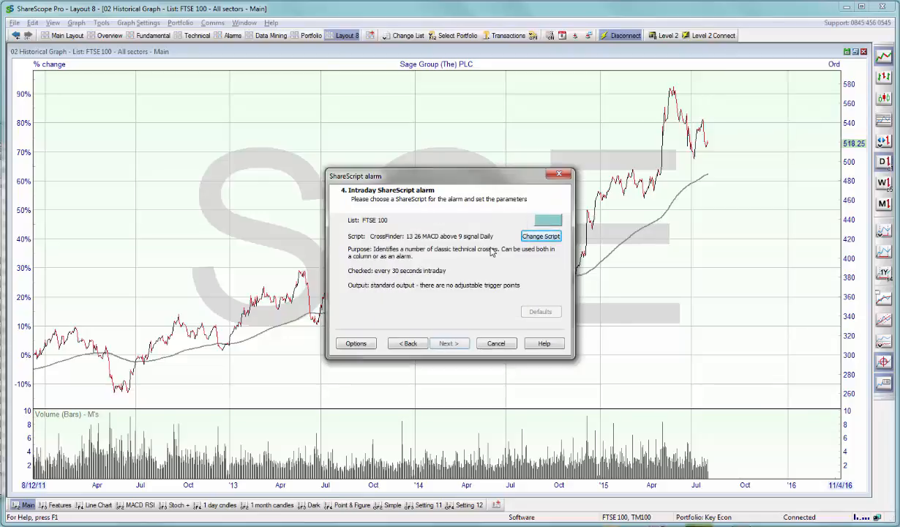
left_click(449, 342)
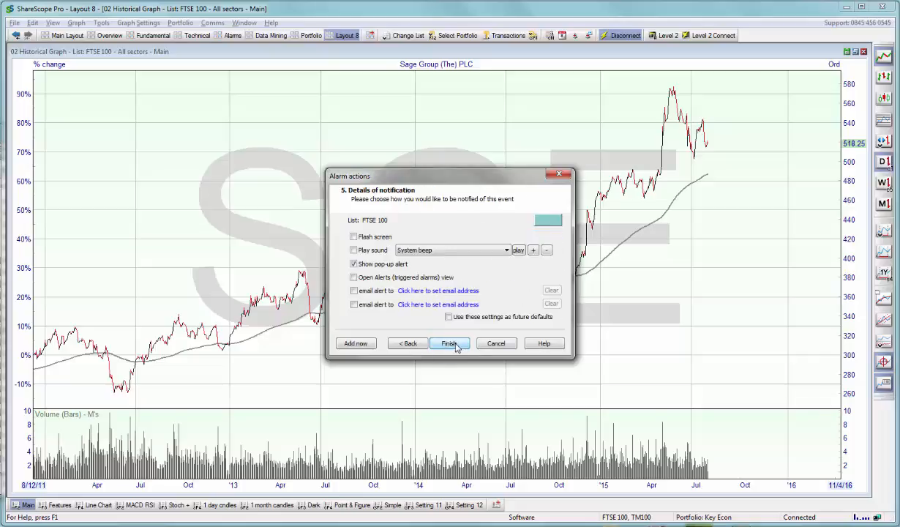
left_click(449, 342)
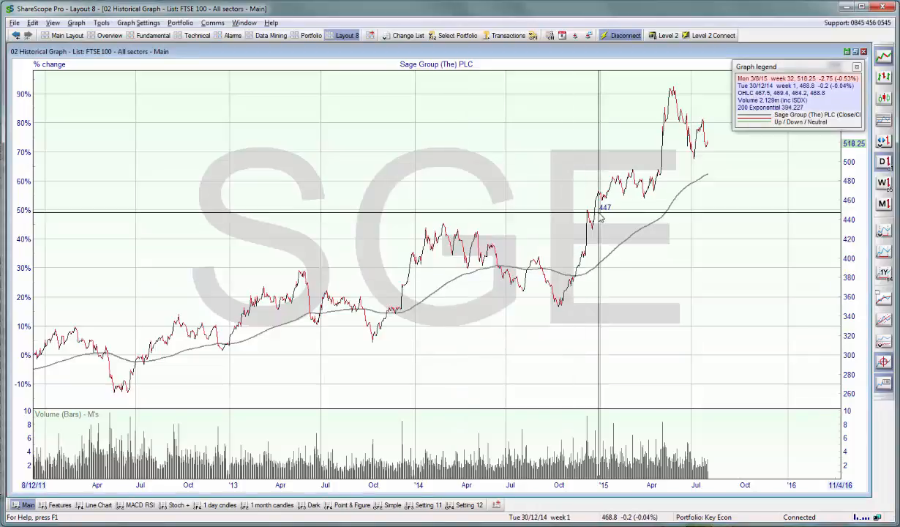
mouse_move(407, 290)
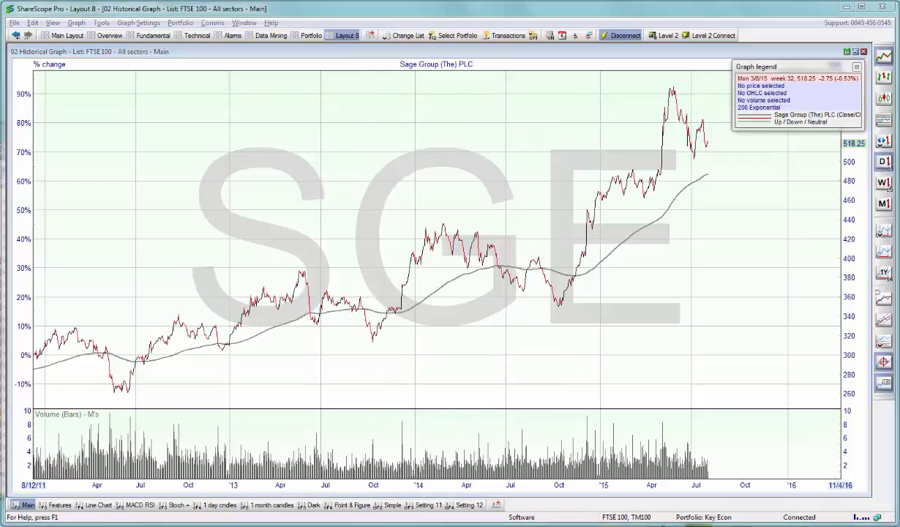
mouse_move(246, 140)
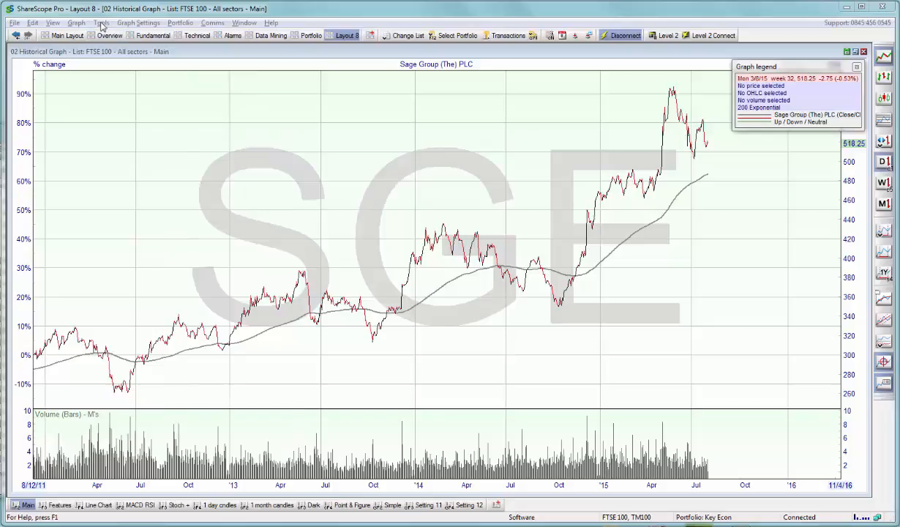
left_click(101, 24)
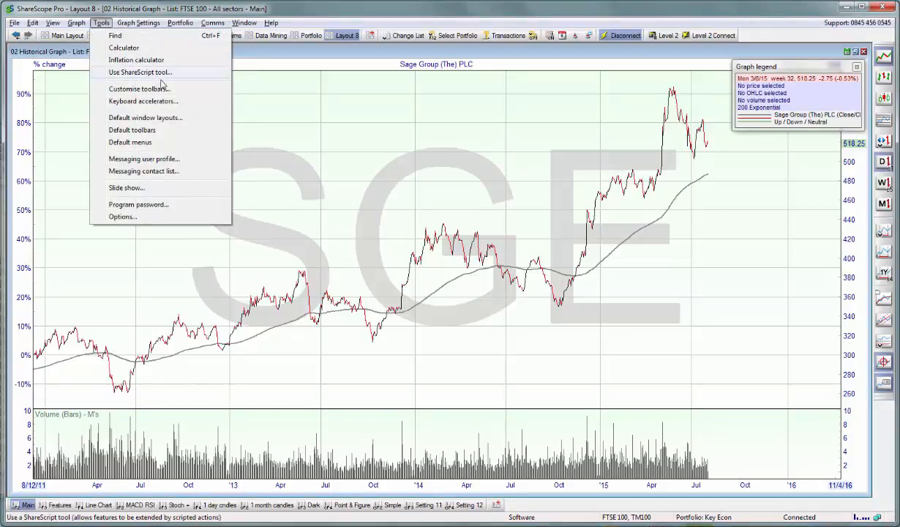
mouse_move(168, 71)
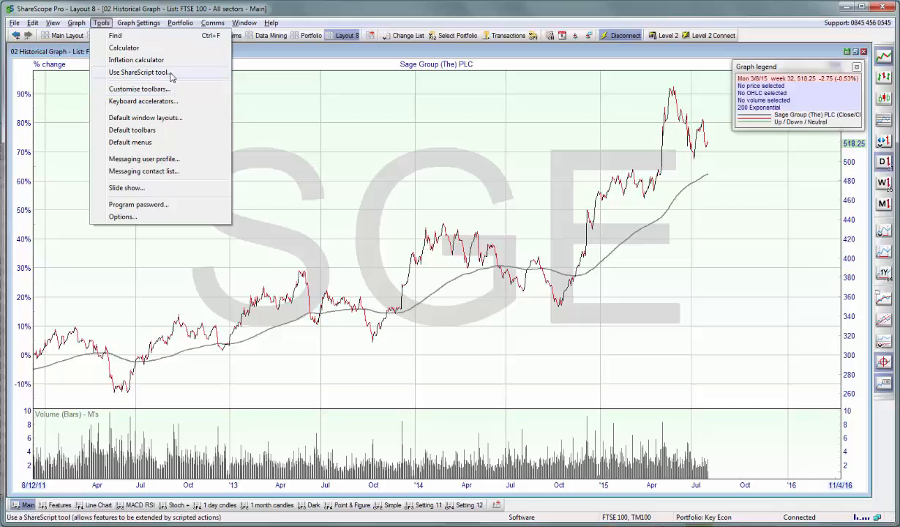
left_click(138, 71)
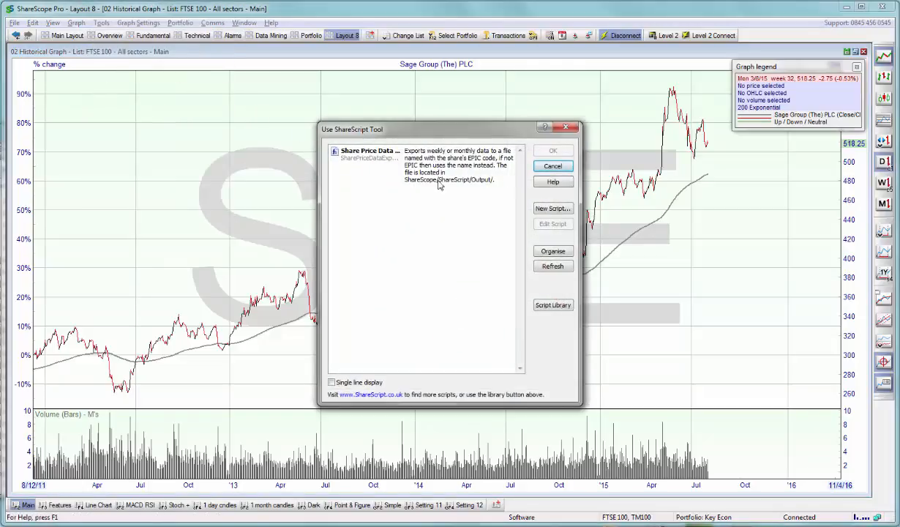
mouse_move(431, 208)
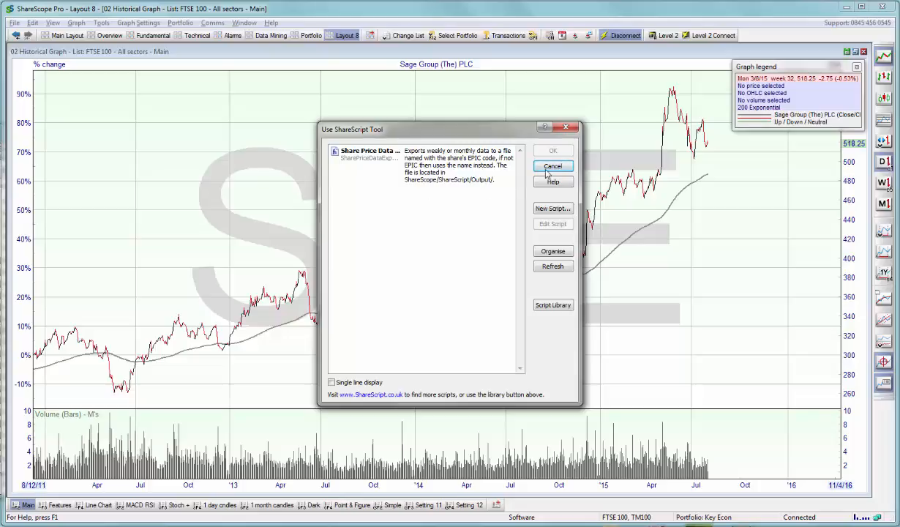
left_click(552, 166)
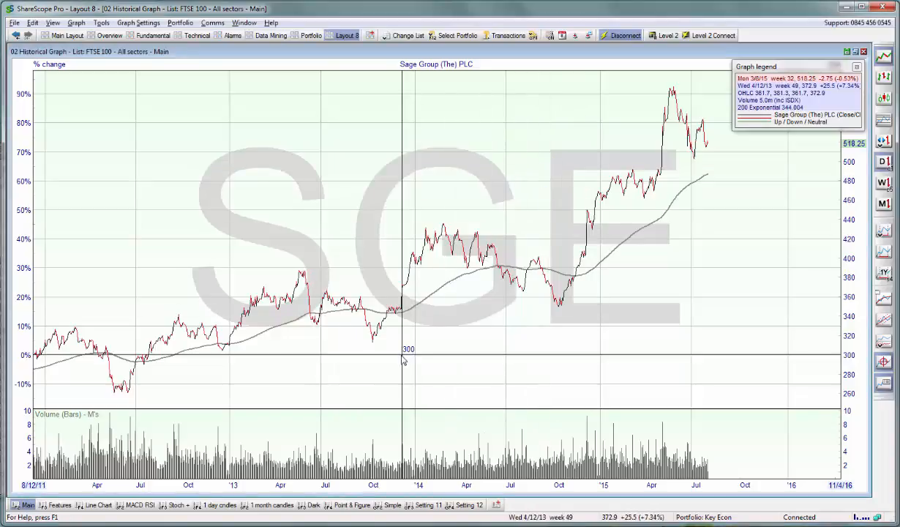
mouse_move(282, 518)
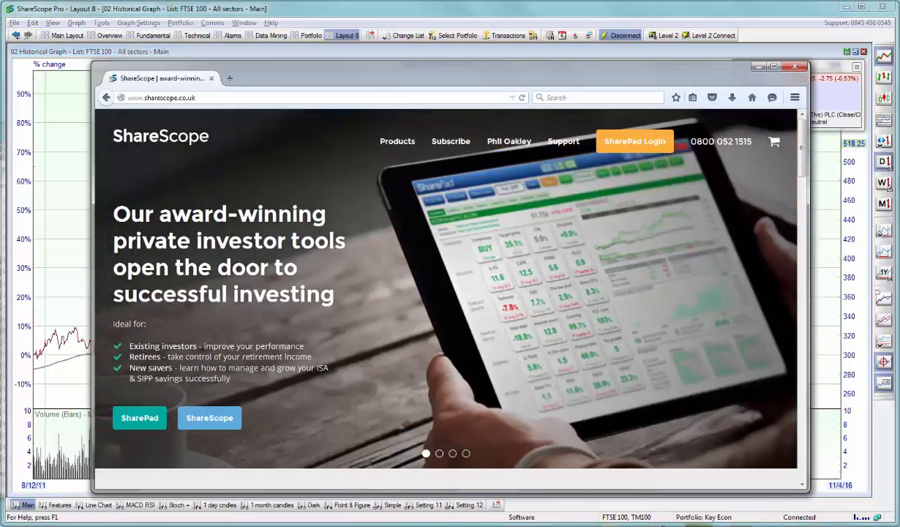
Go to the sharescope.co.uk Support page and scroll to Other Resources
left_click(564, 141)
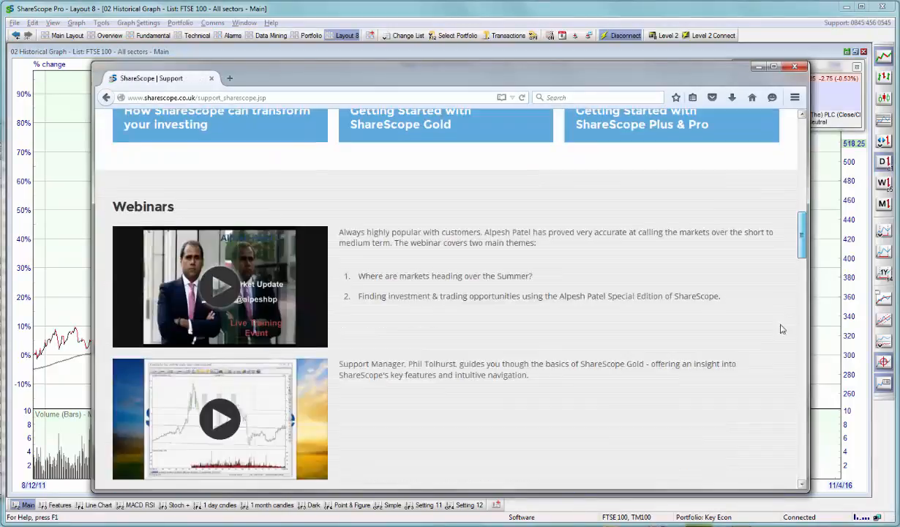
scroll("down", 3)
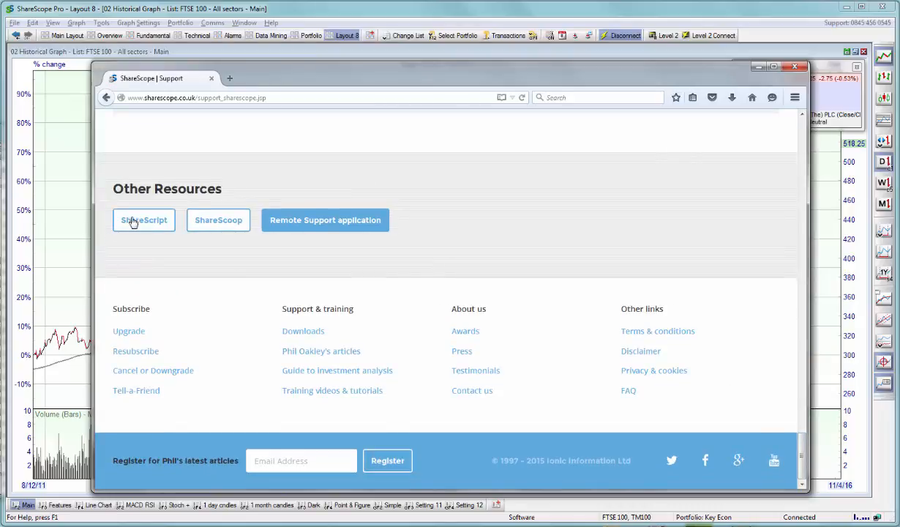
Follow the ShareScript resource link to its Tutorials & Documentation page
left_click(143, 220)
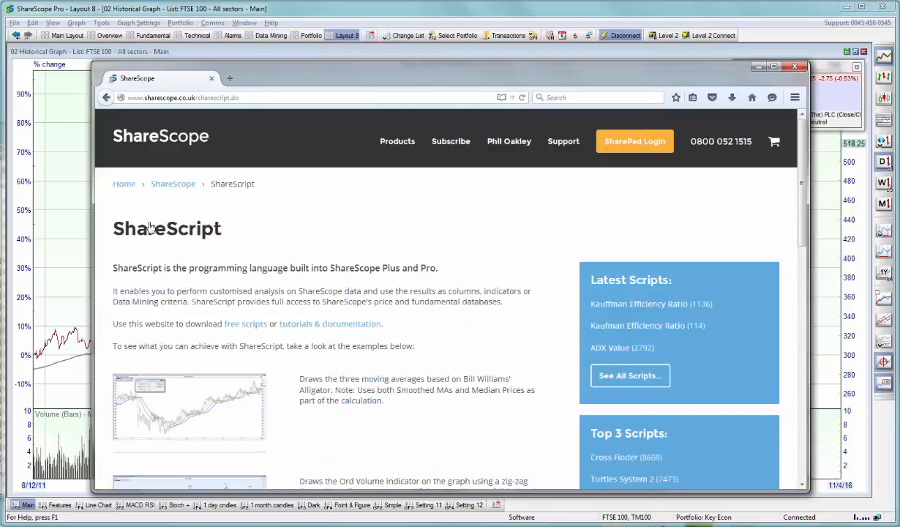
mouse_move(302, 329)
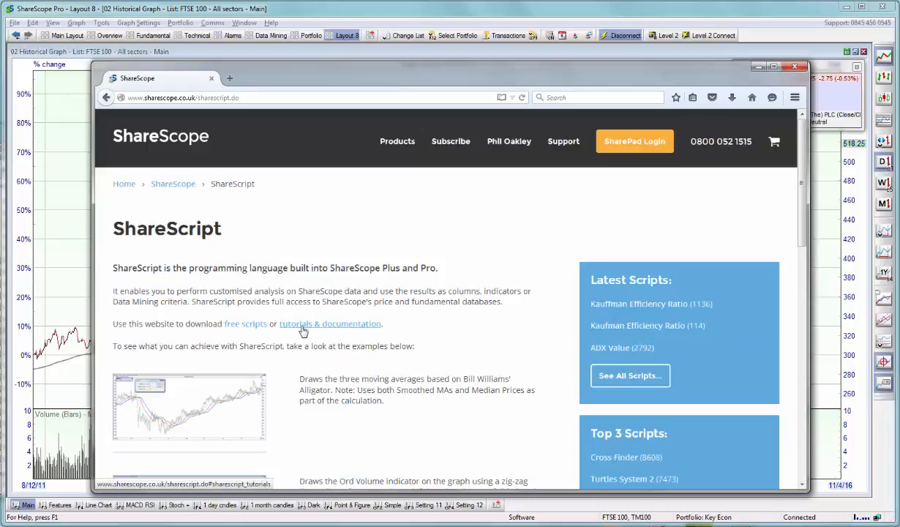
left_click(330, 324)
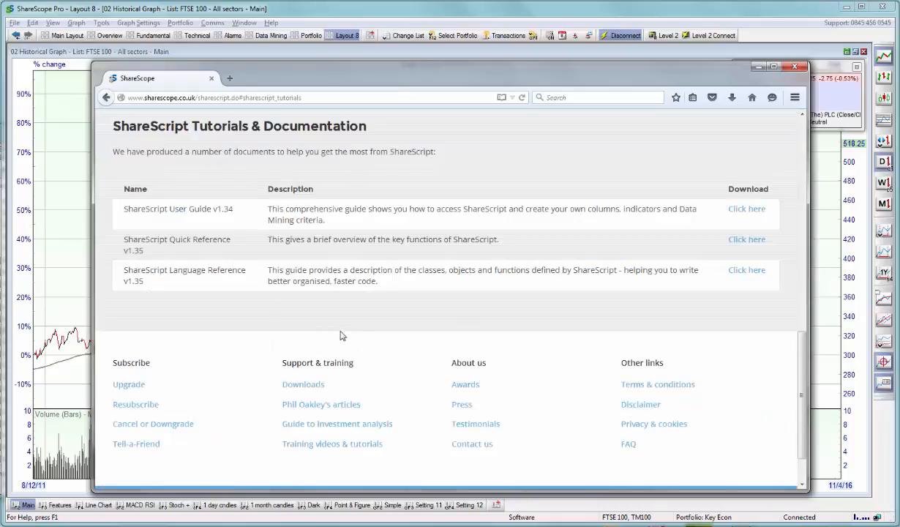
mouse_move(218, 296)
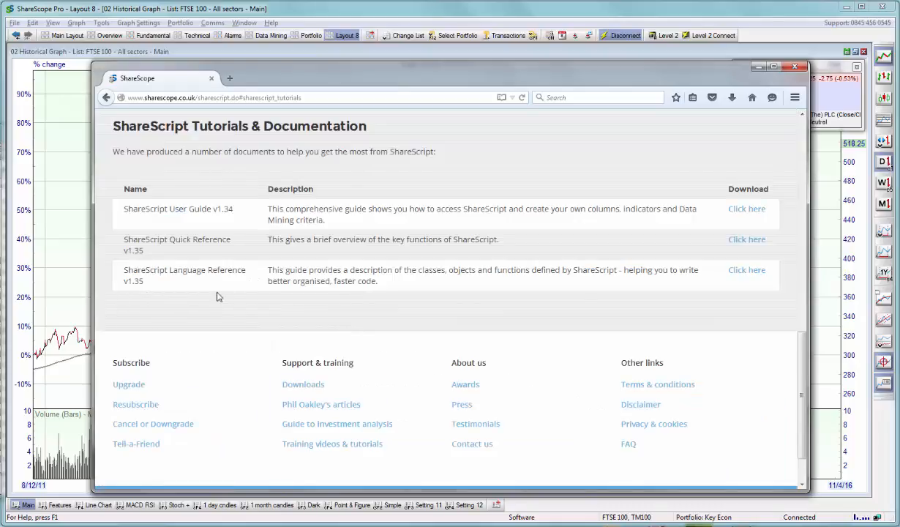
mouse_move(238, 269)
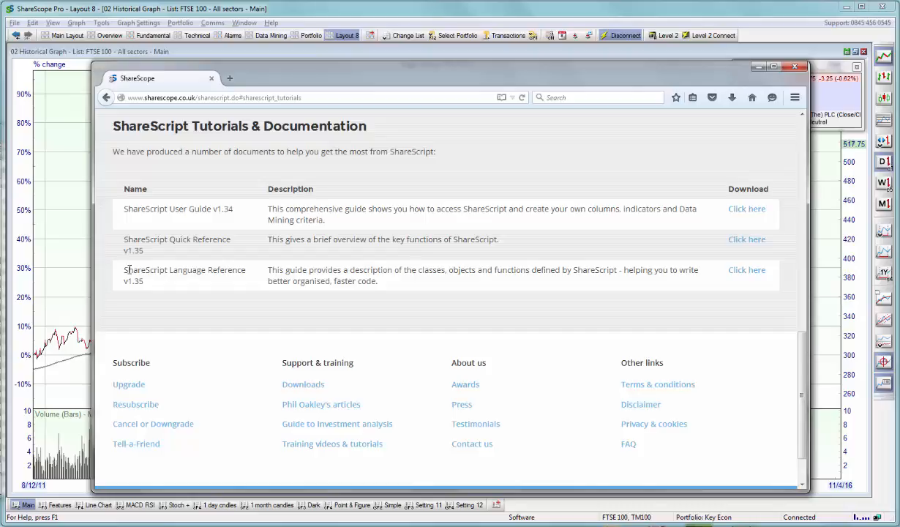
mouse_move(179, 271)
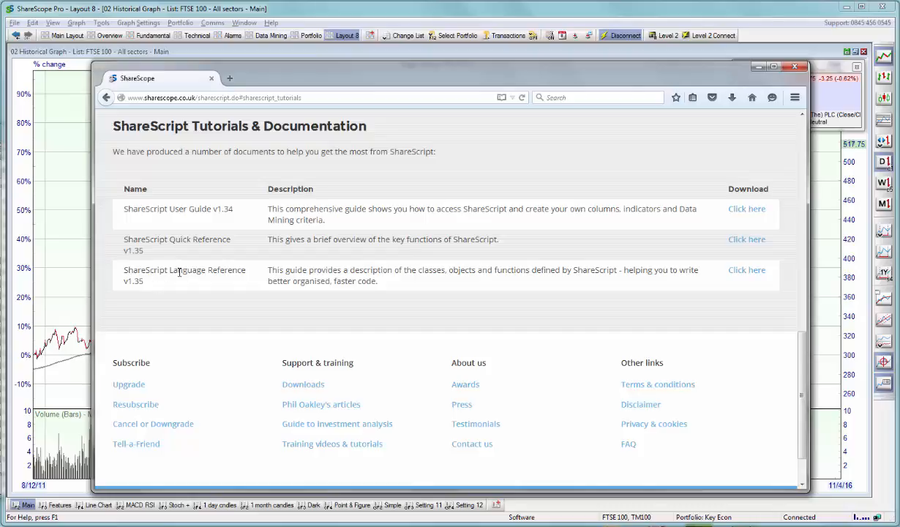
mouse_move(618, 237)
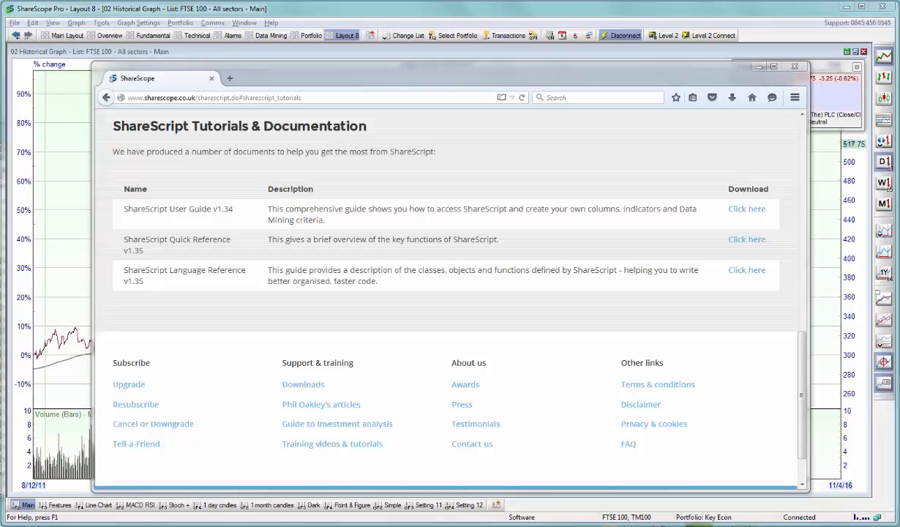
mouse_move(846, 29)
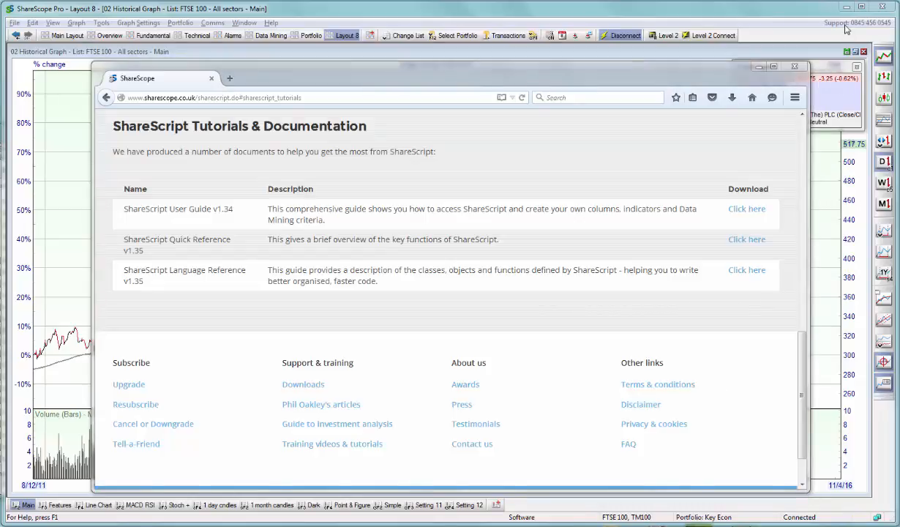